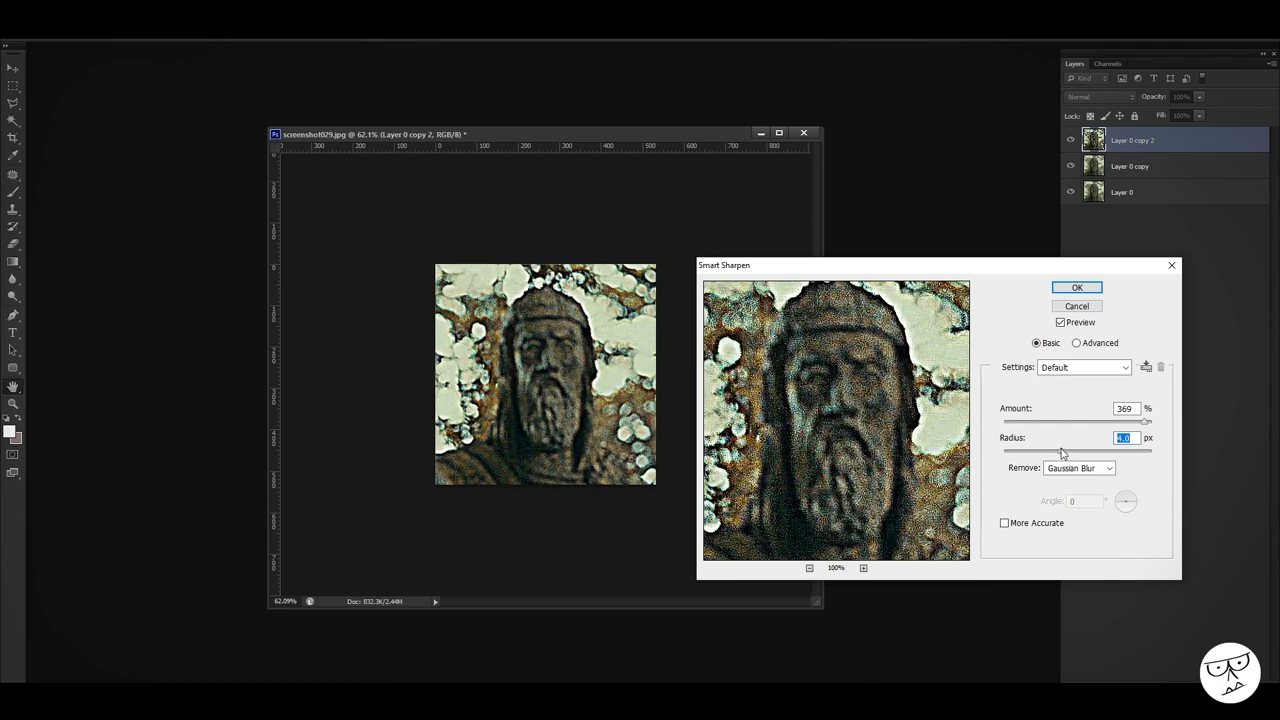
Step: Apply Smart Sharpen at 369% to the top copy of the statue photo
click(1077, 287)
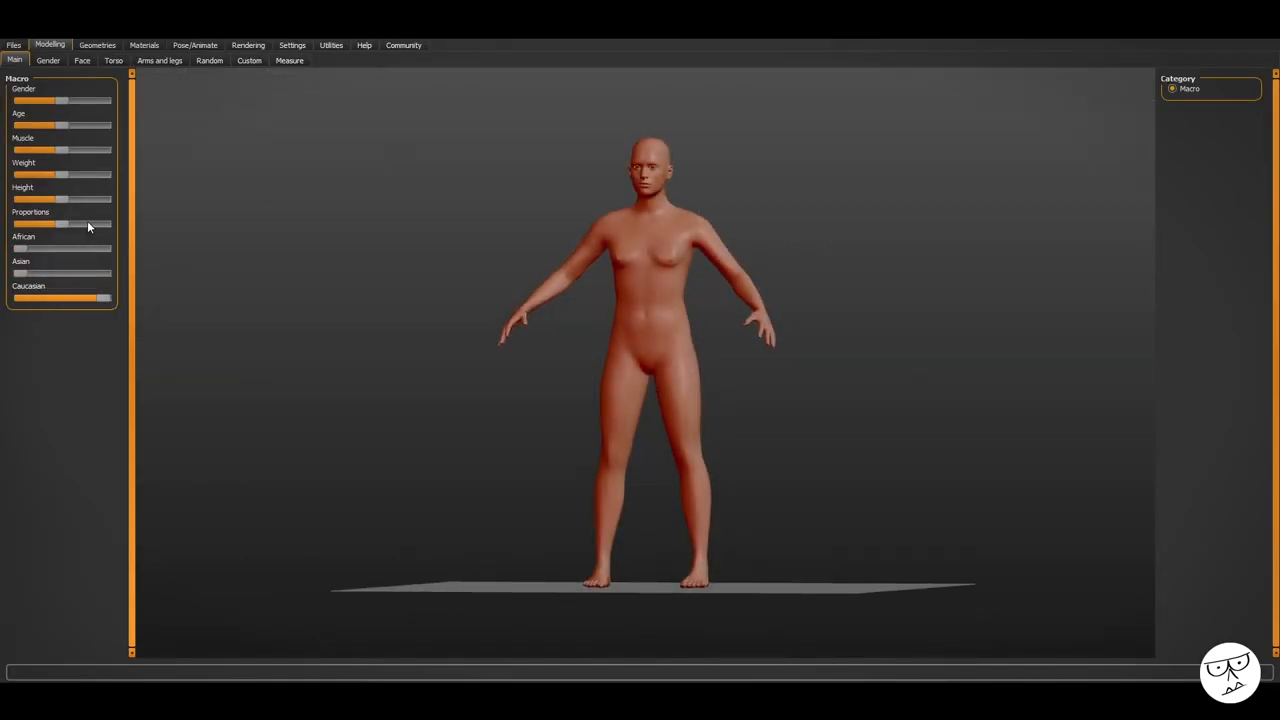
Step: Set the Macro sliders for a slim, older, fully male figure with adjusted proportions
drag(85, 223, 48, 223)
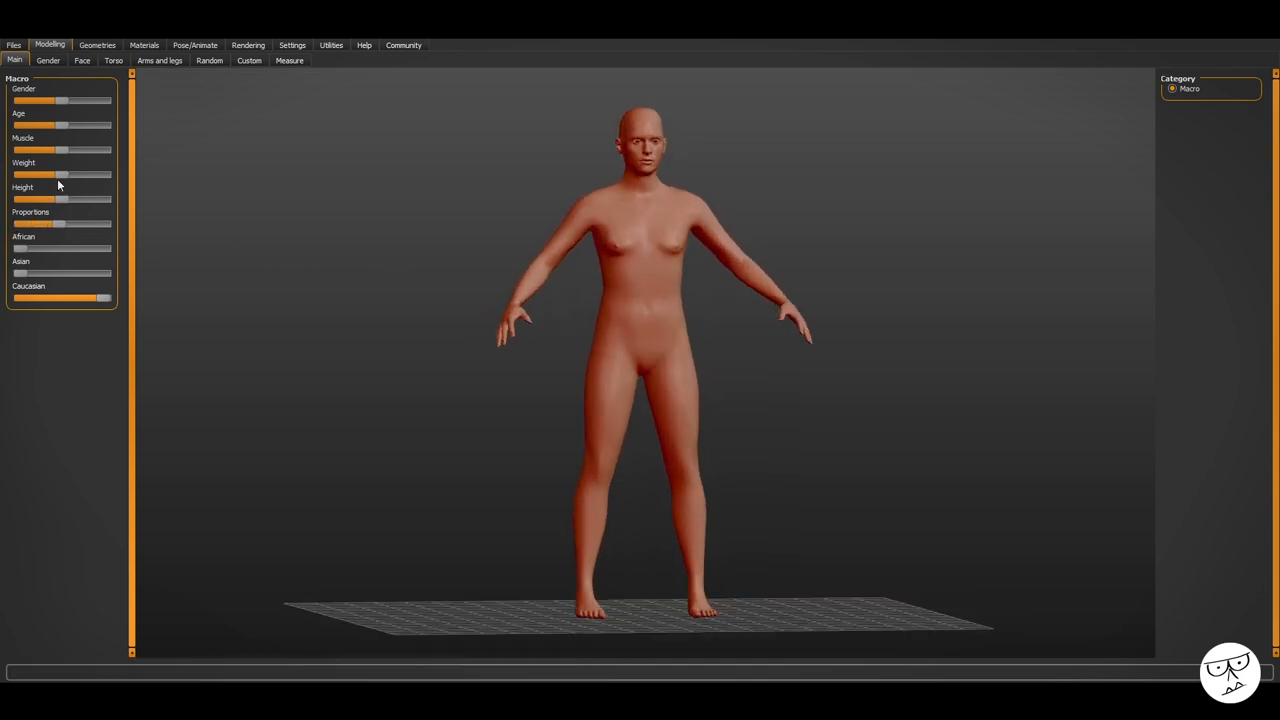
drag(60, 174, 25, 174)
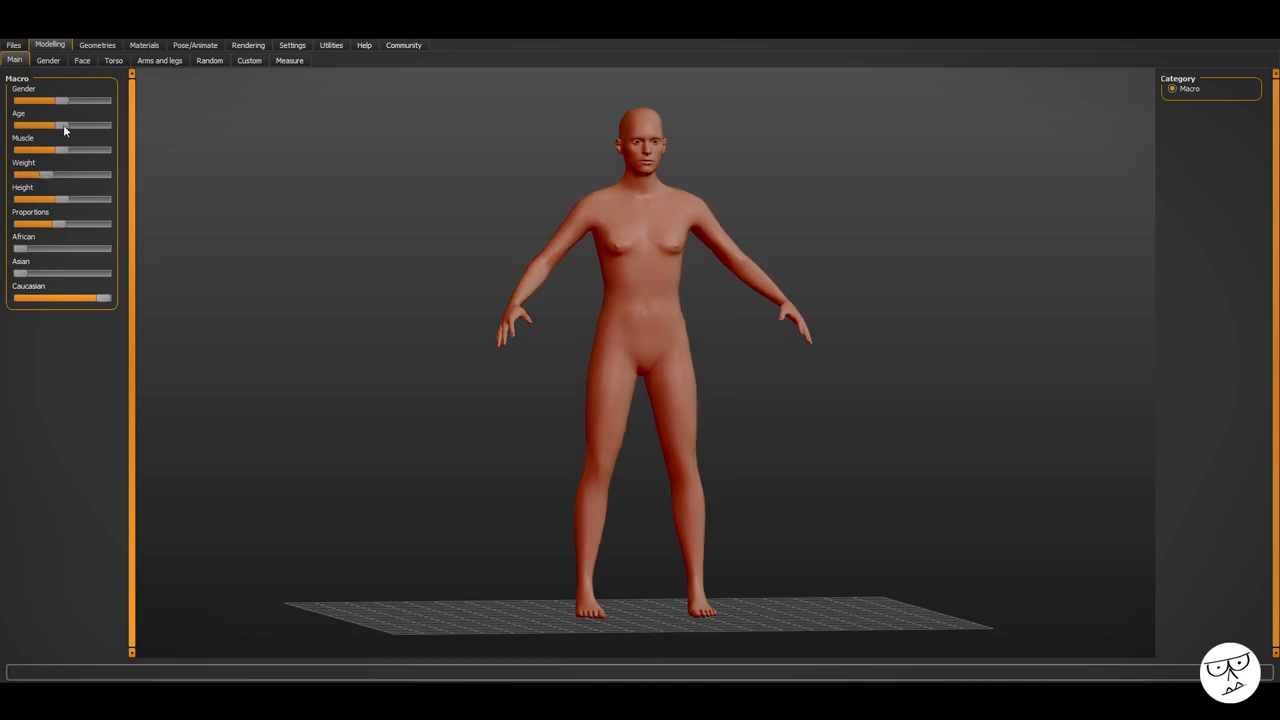
drag(70, 100, 60, 100)
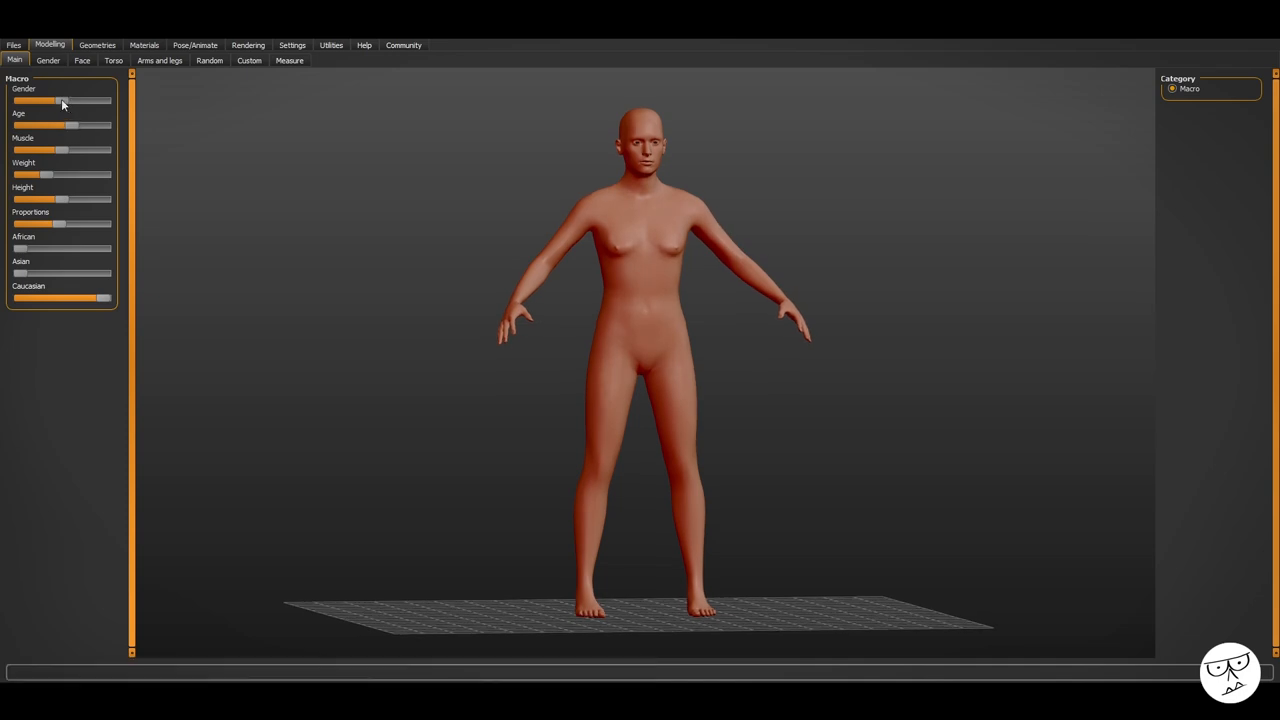
drag(62, 100, 105, 100)
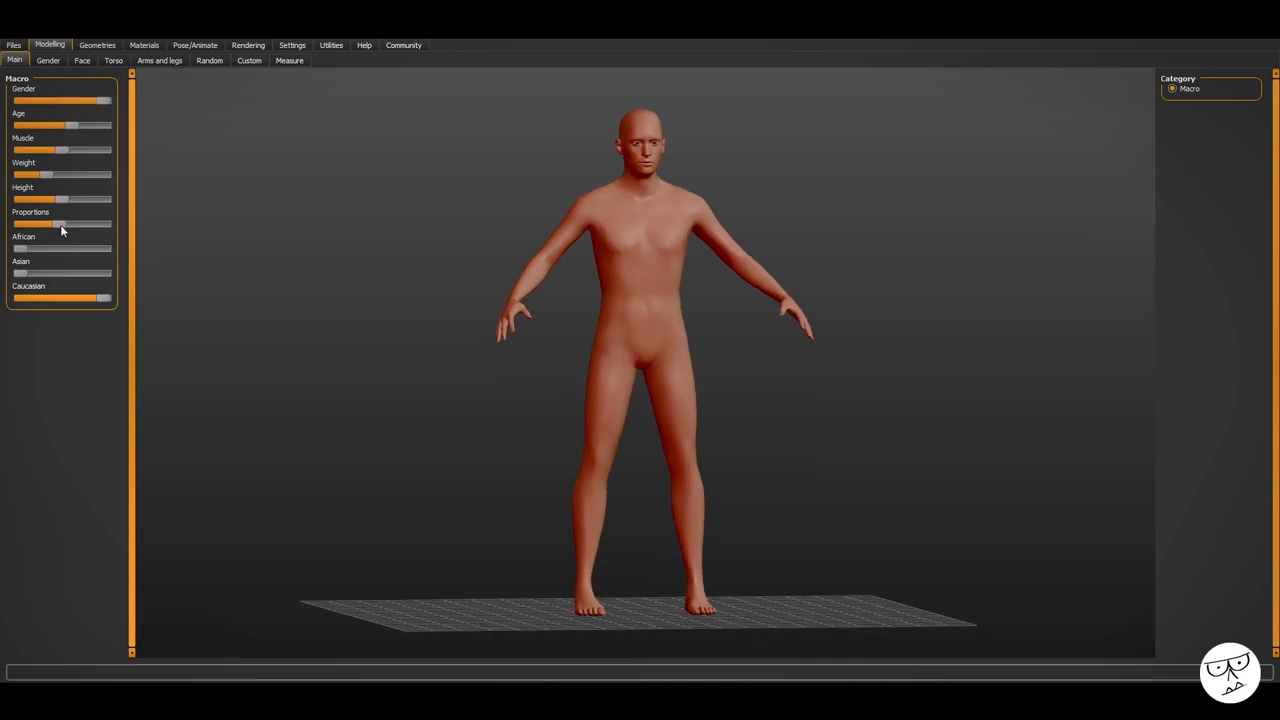
drag(60, 224, 18, 224)
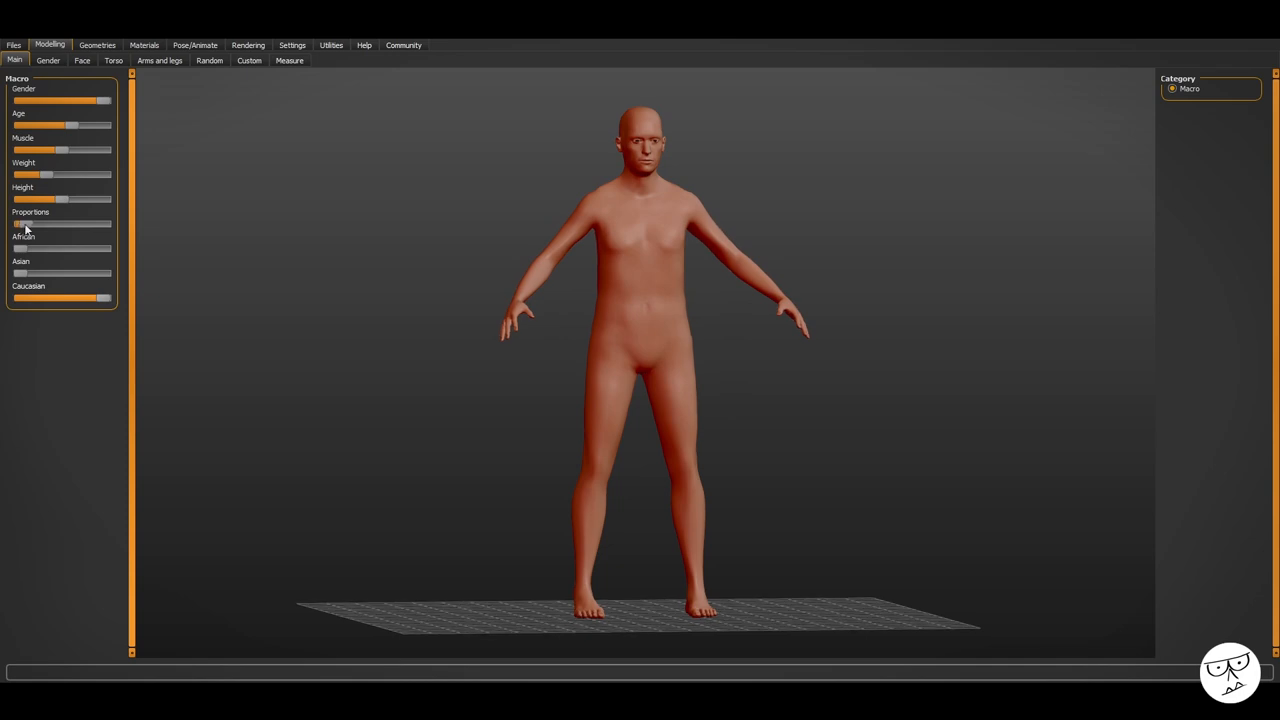
Step: Give the figure the Male1591 low-poly topology and the 53-bone Game engine skeleton
click(97, 45)
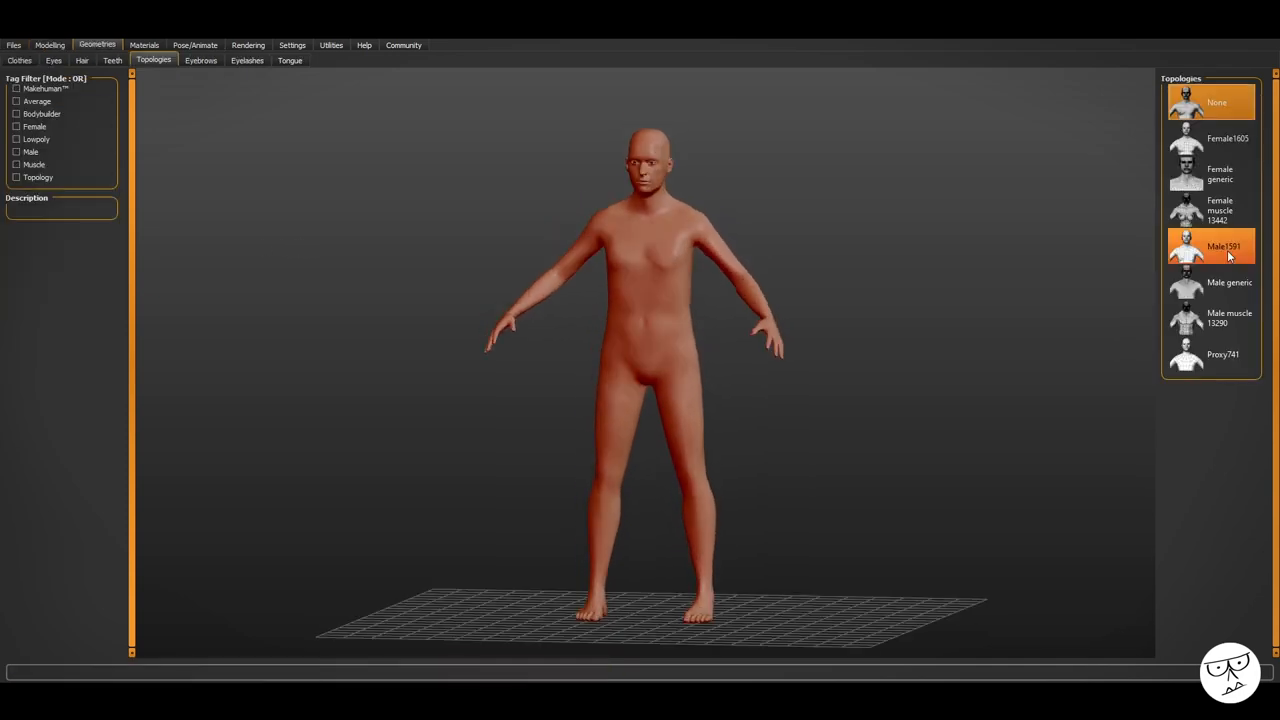
click(1223, 246)
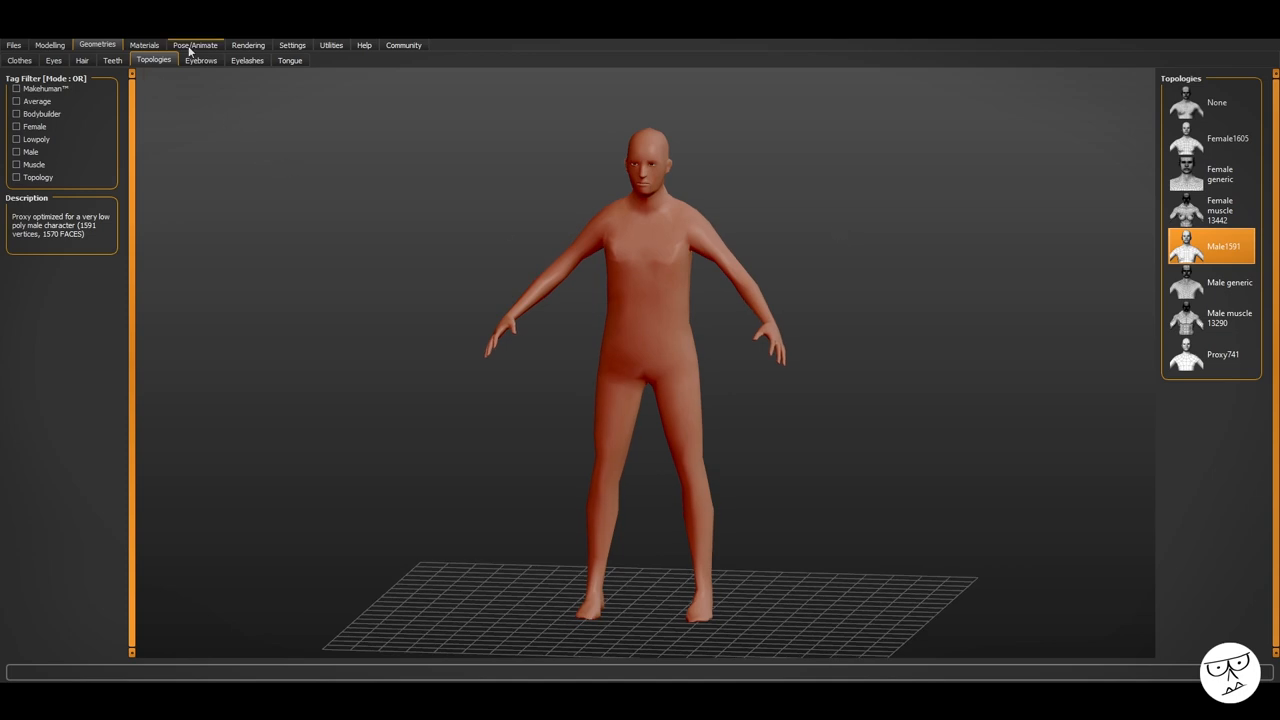
click(194, 45)
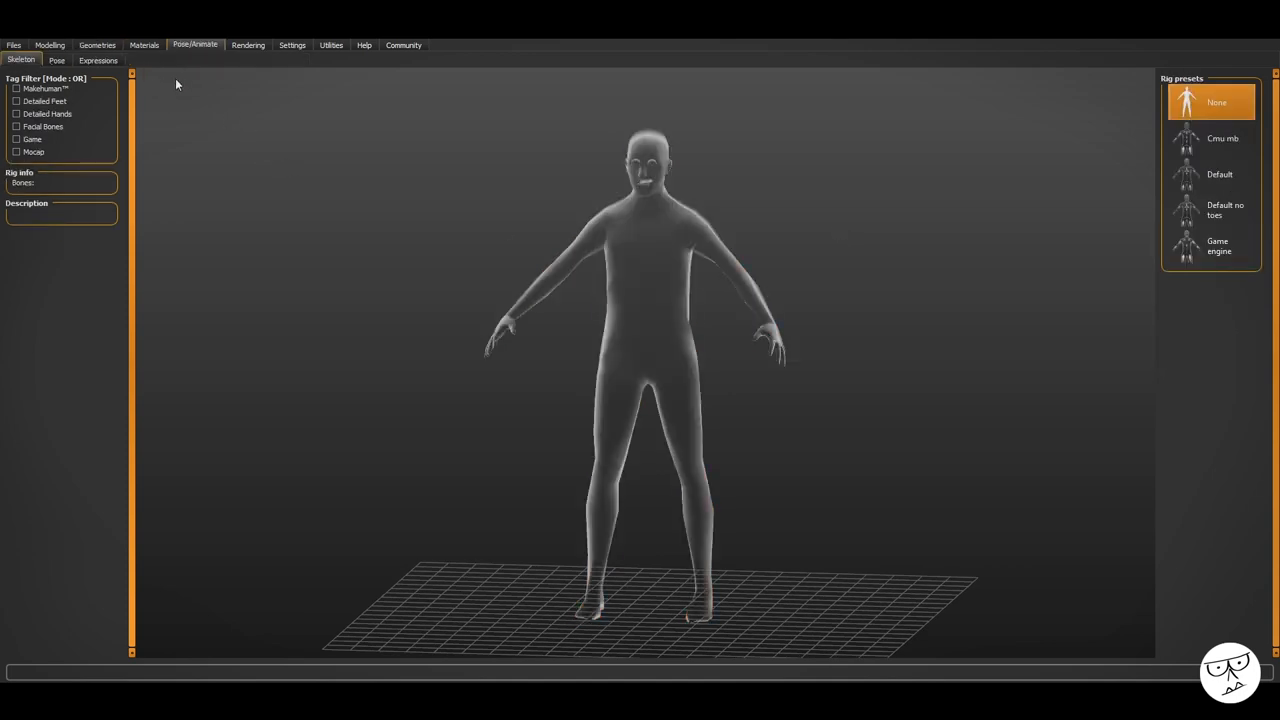
click(1217, 246)
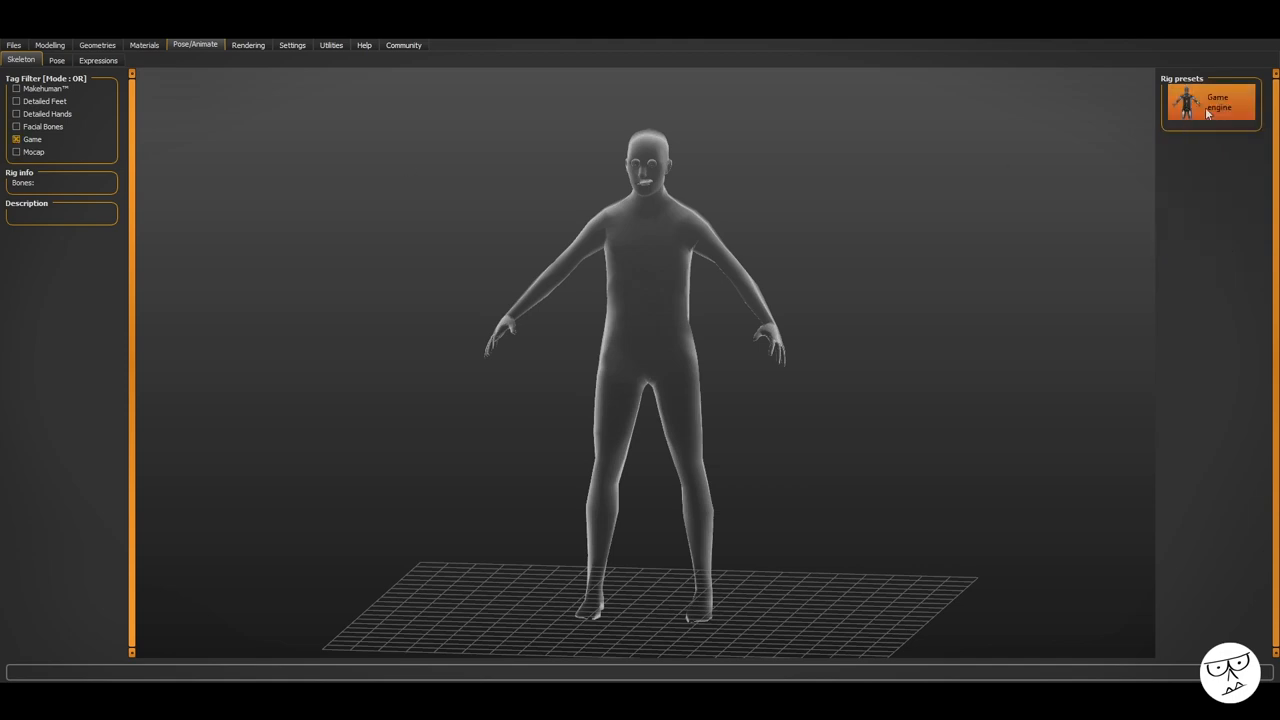
click(1210, 103)
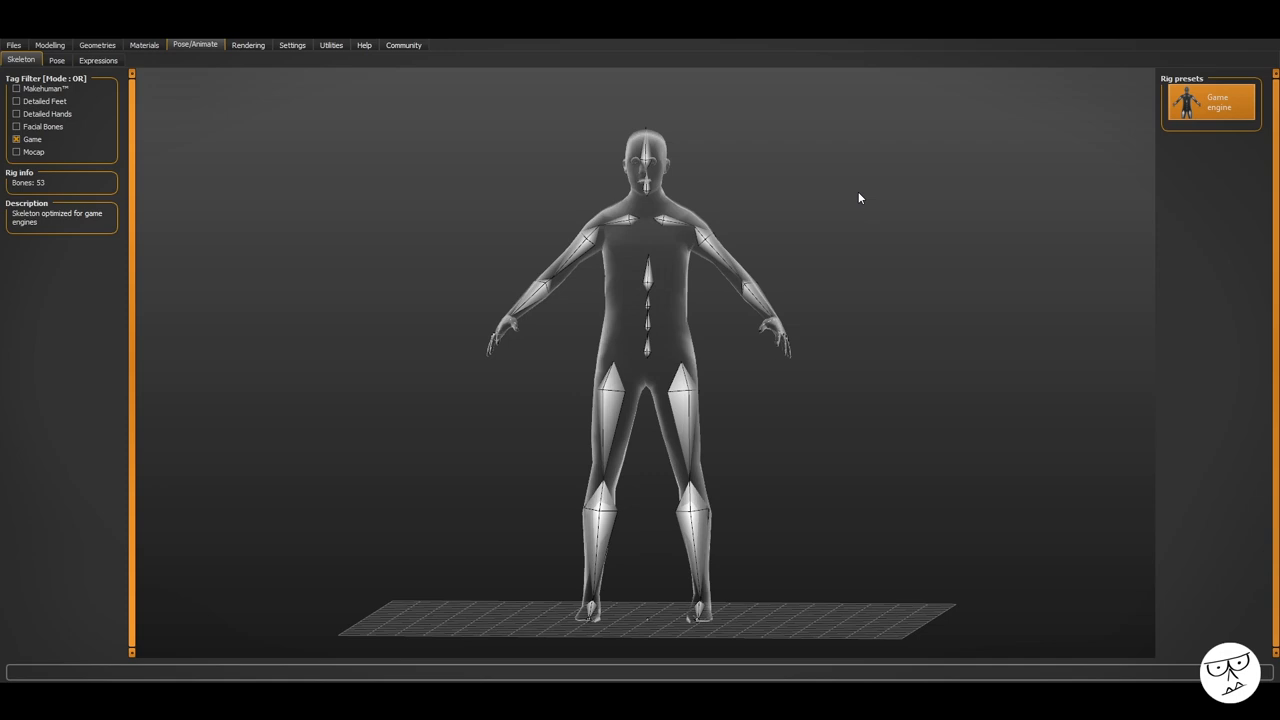
click(49, 45)
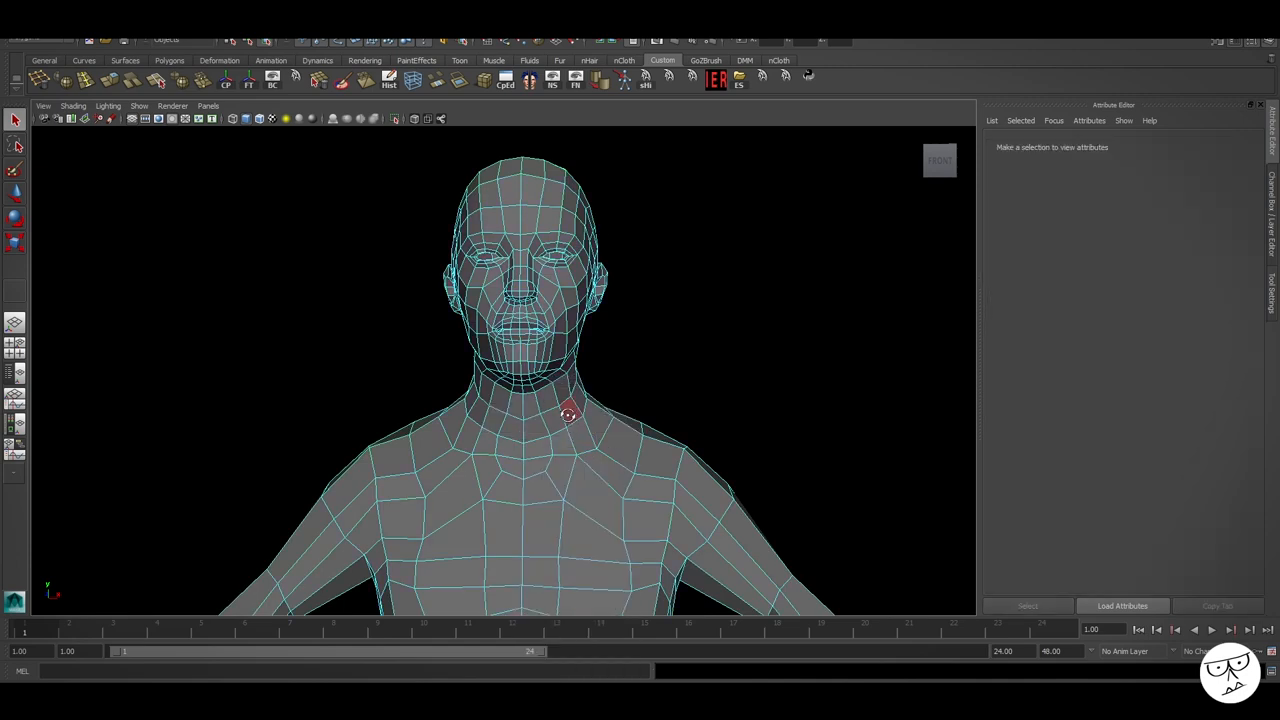
Step: Frame the imported low-poly male mesh in Maya's front viewport
drag(568, 413, 321, 410)
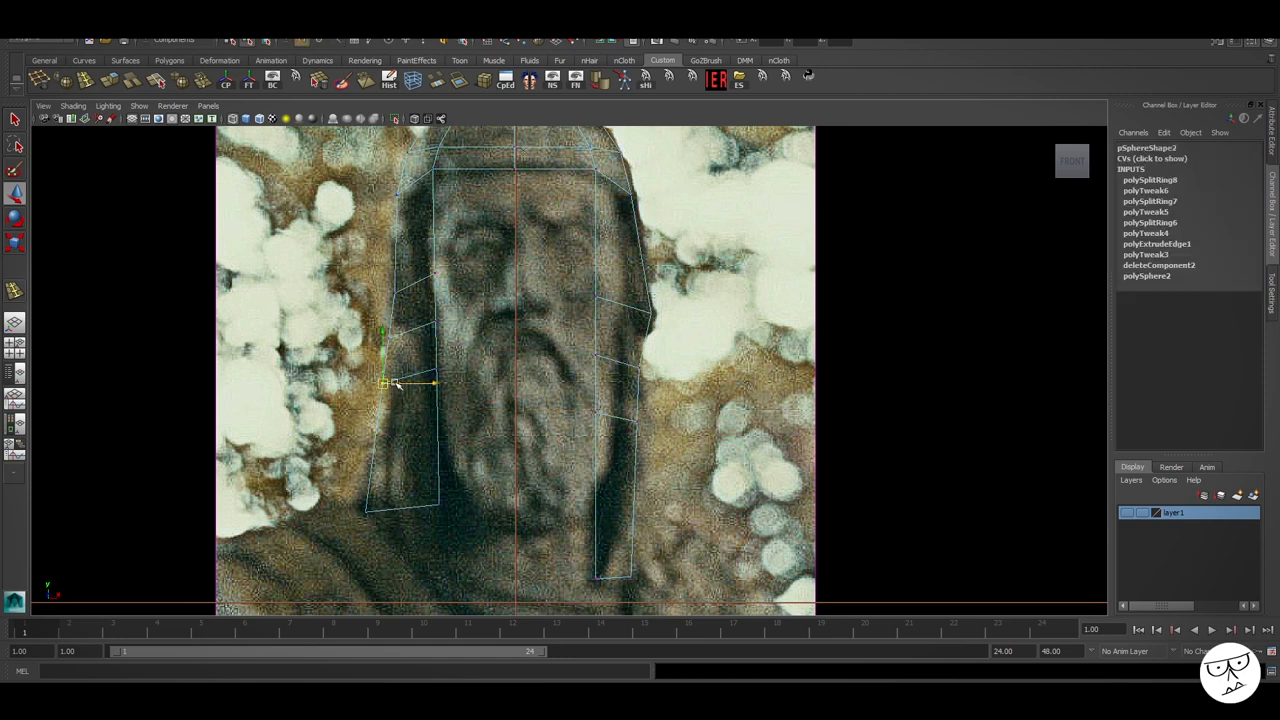
Step: Pull a hood vertex out to the hood edge in the reference photo
drag(385, 385, 438, 505)
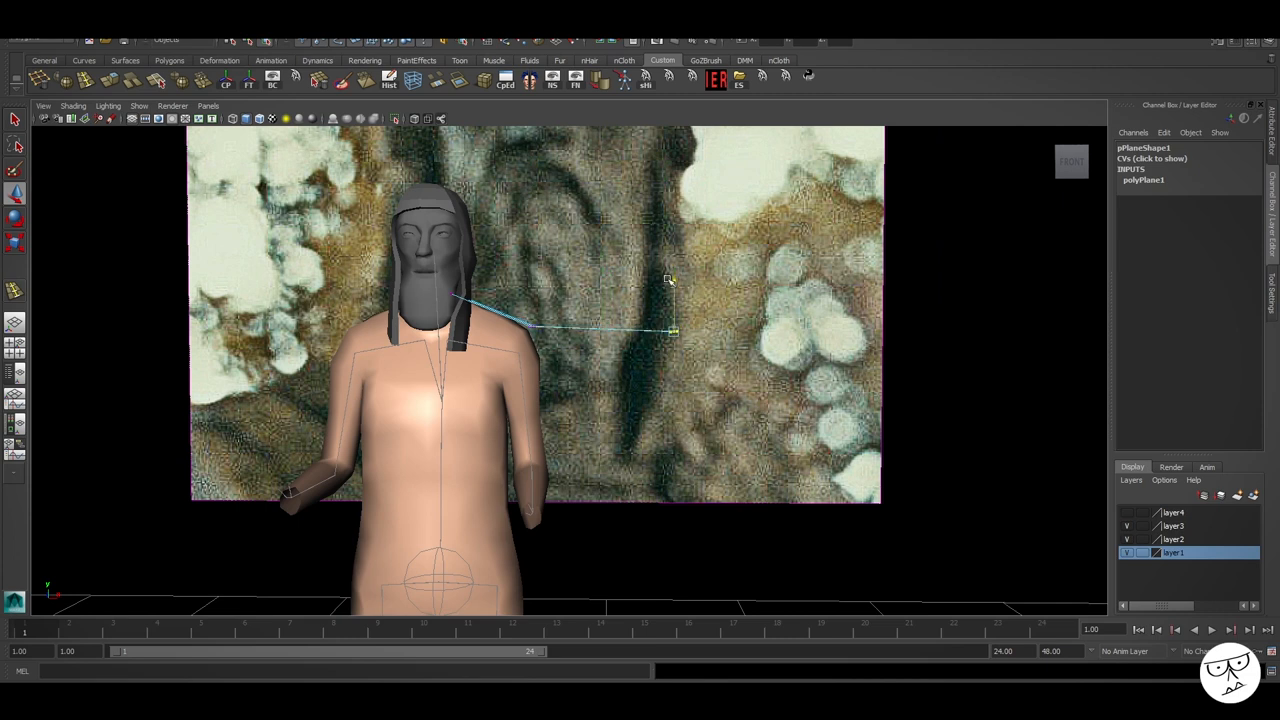
Step: Move robe mesh vertices, shaping the panel's front corner around the body
drag(670, 330, 575, 475)
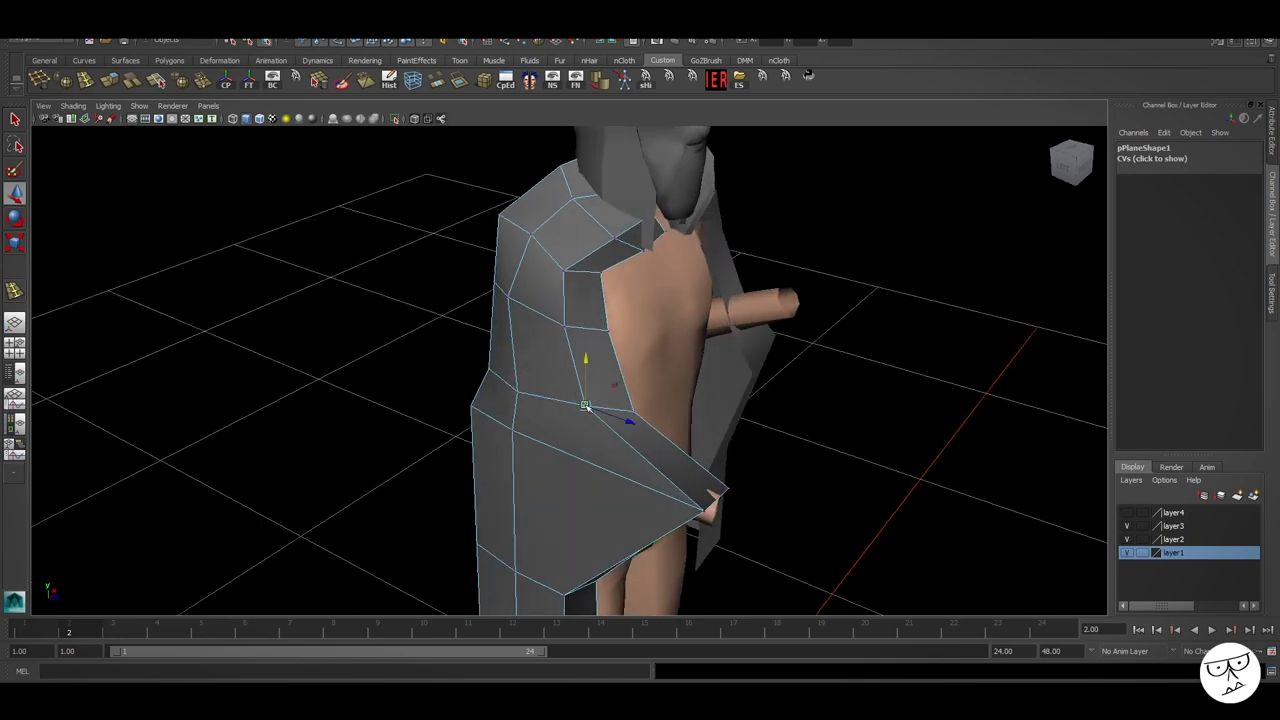
drag(600, 400, 490, 410)
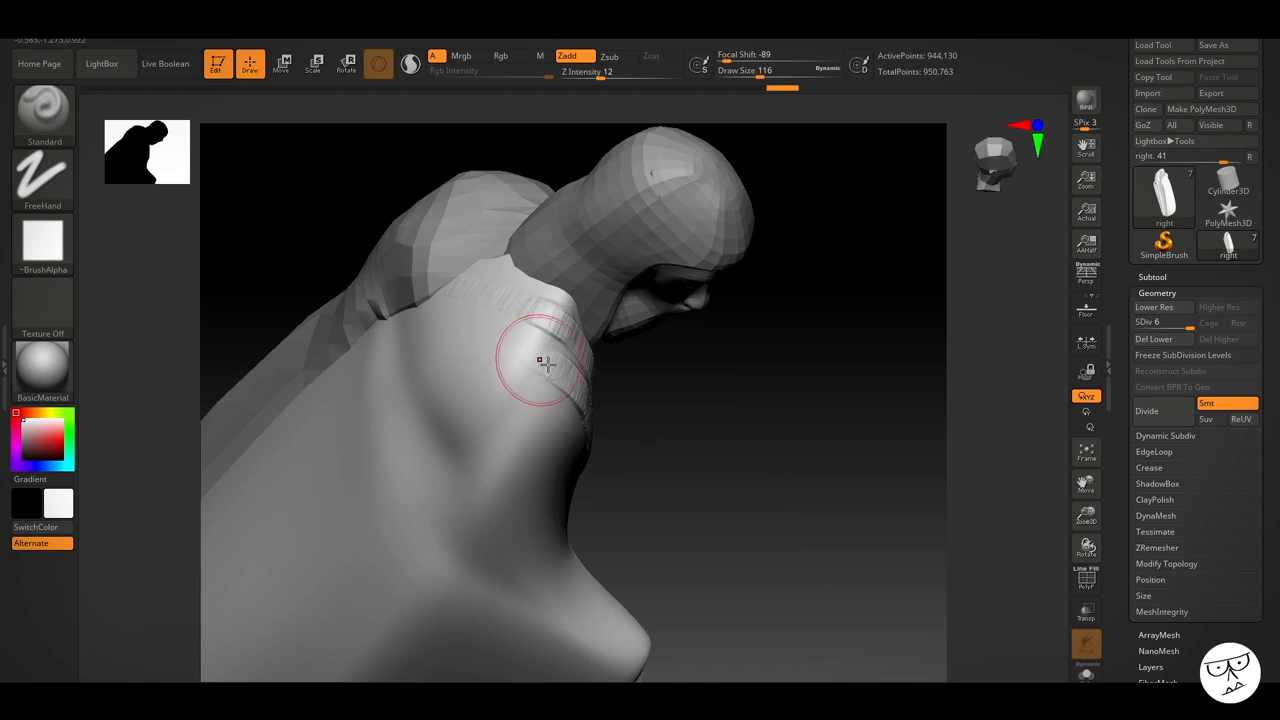
Step: Sculpt folds on the robe's shoulder and upper arm and carve deep fabric creases
drag(547, 365, 457, 320)
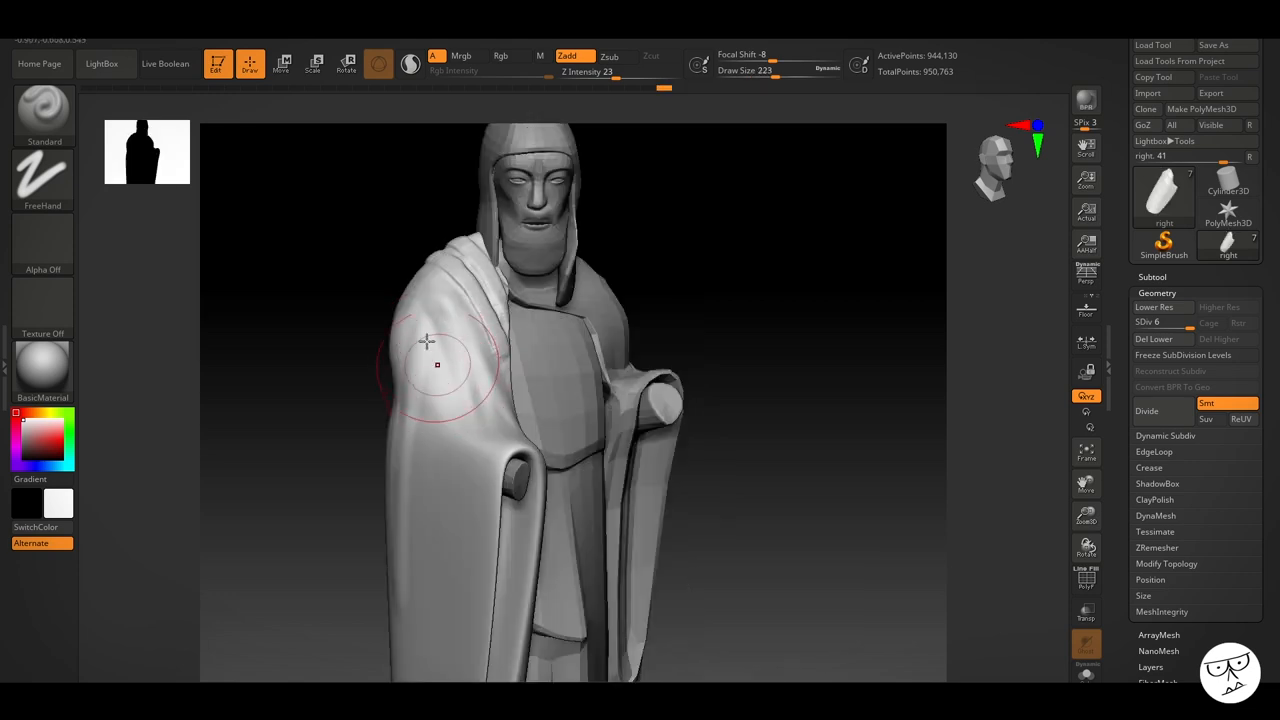
drag(430, 360, 490, 490)
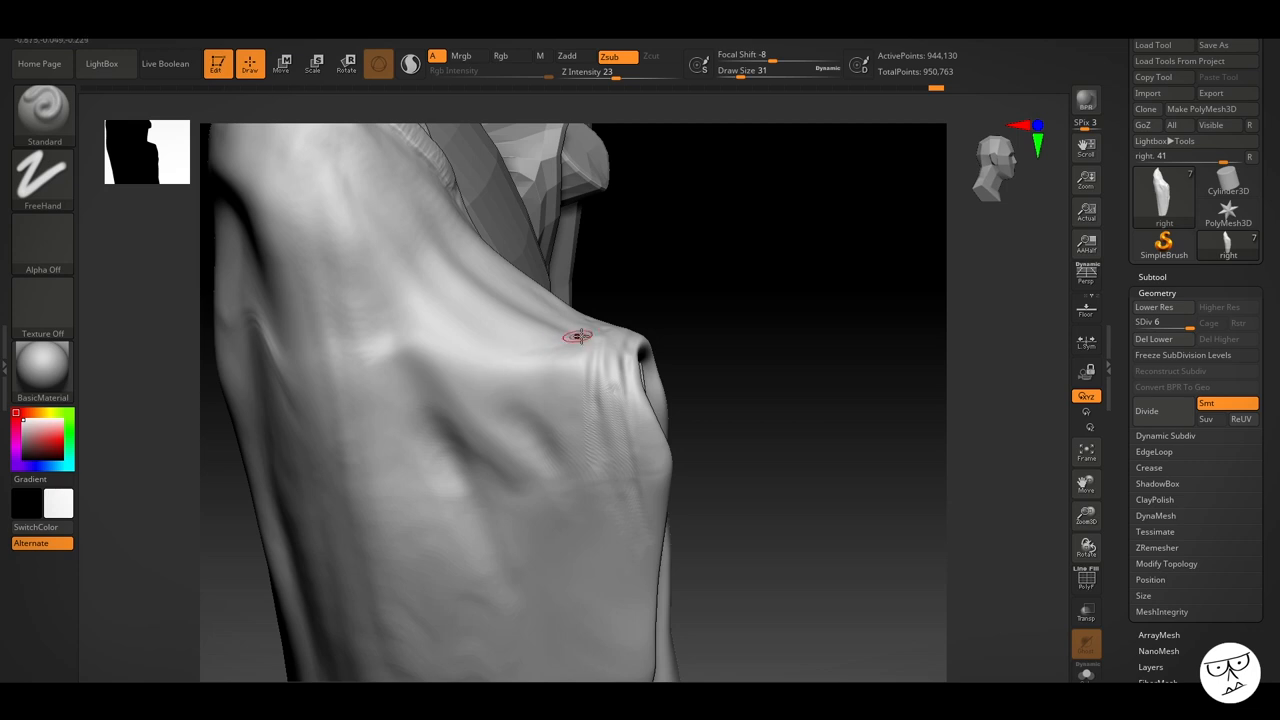
drag(578, 336, 836, 481)
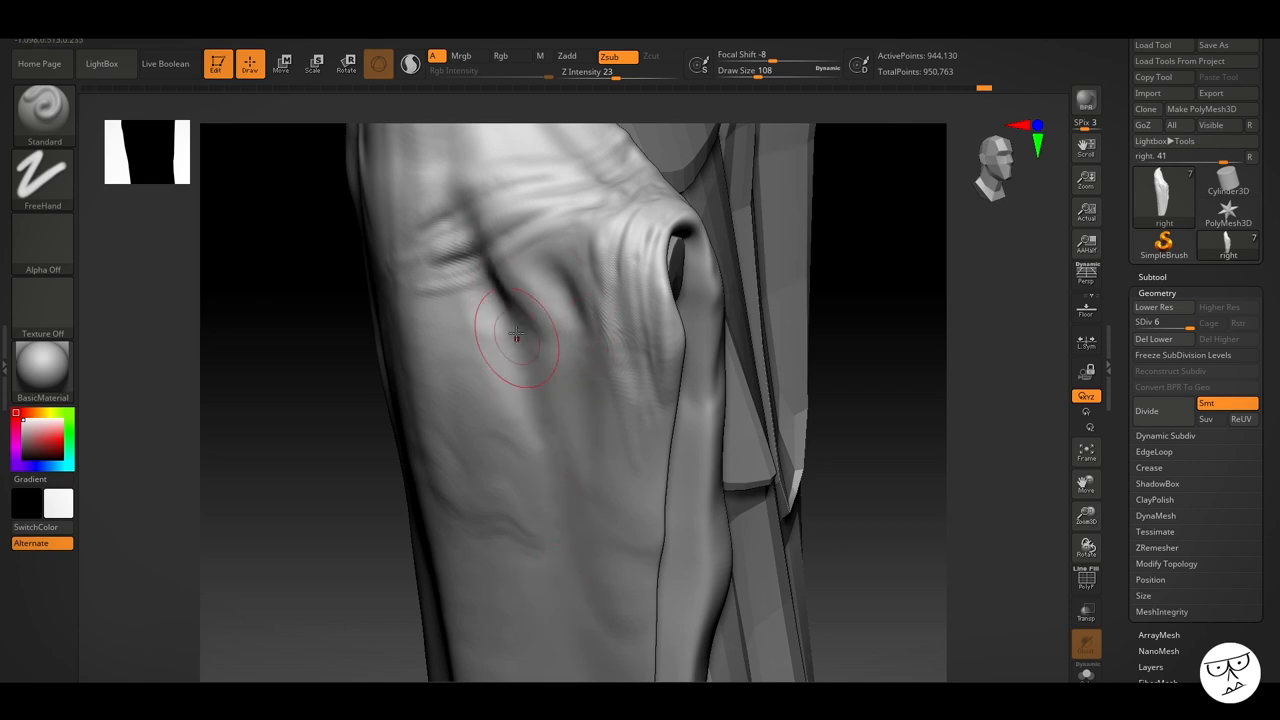
drag(515, 335, 320, 455)
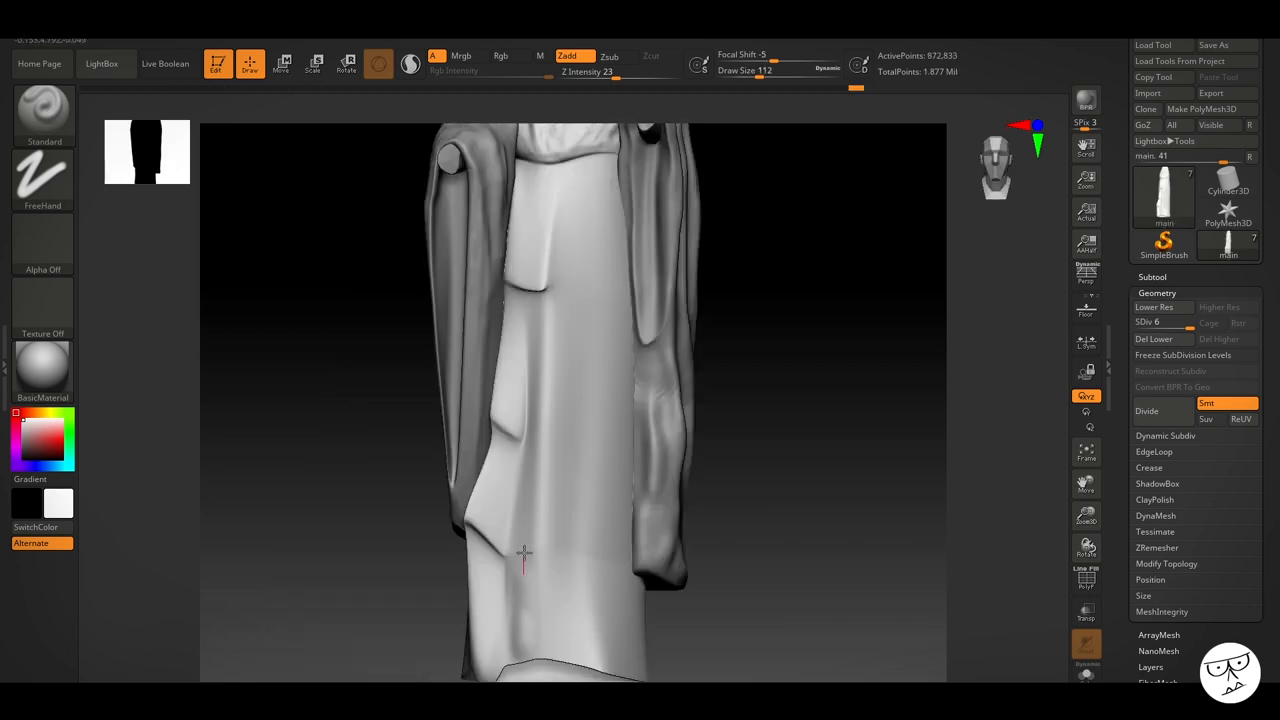
Step: Sculpt creases and a fold across the robe's lower front below the waist
drag(523, 555, 568, 168)
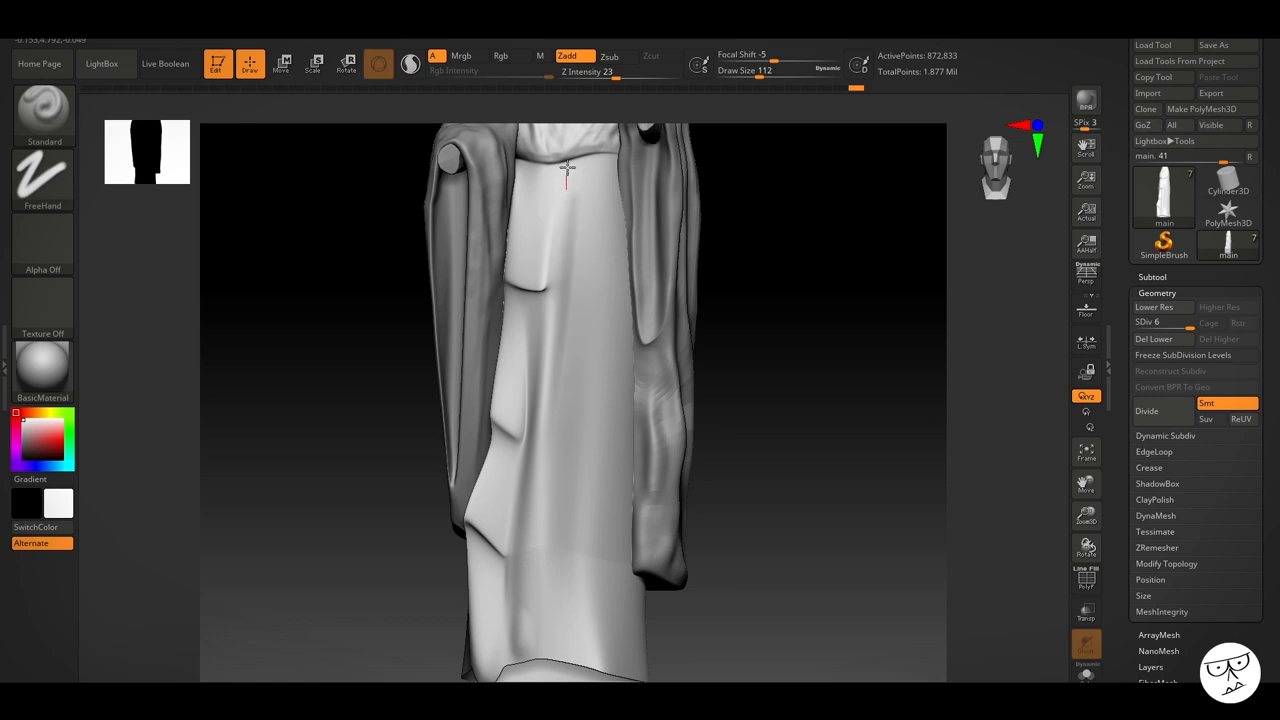
drag(568, 165, 522, 568)
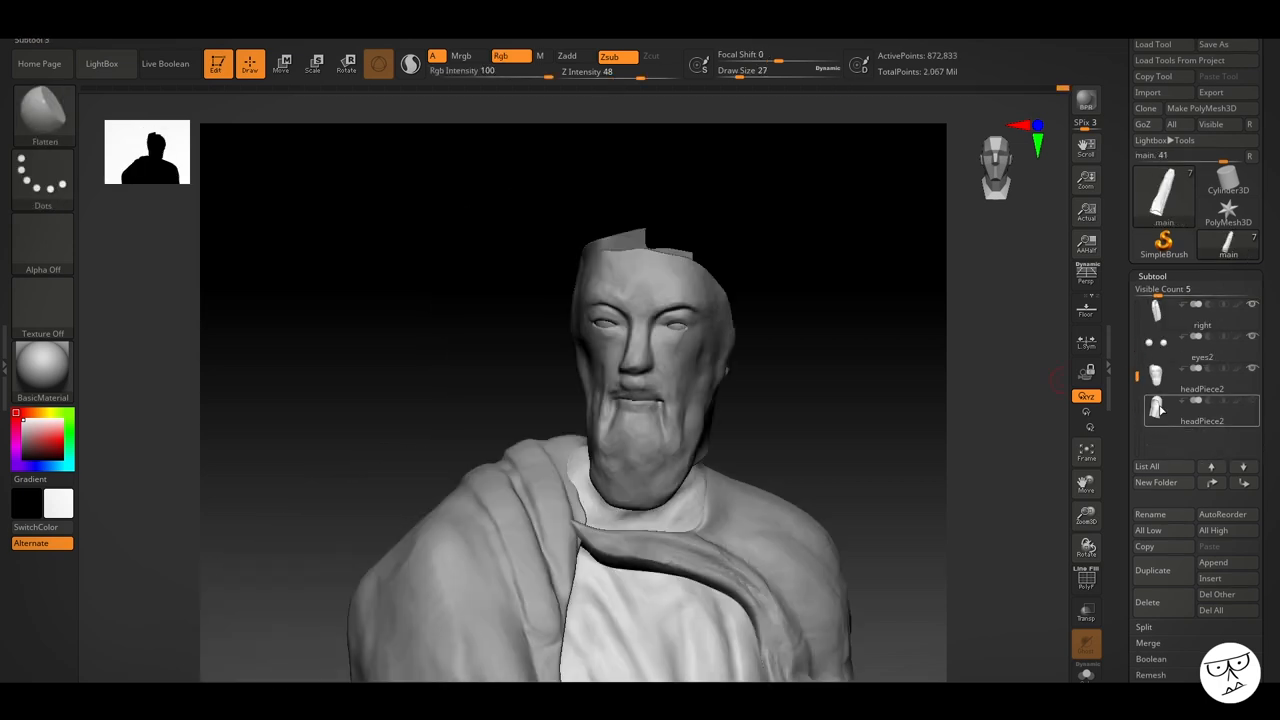
Step: On headPiece2, carve a groove along the hood band and pull its side toward the face
click(1200, 410)
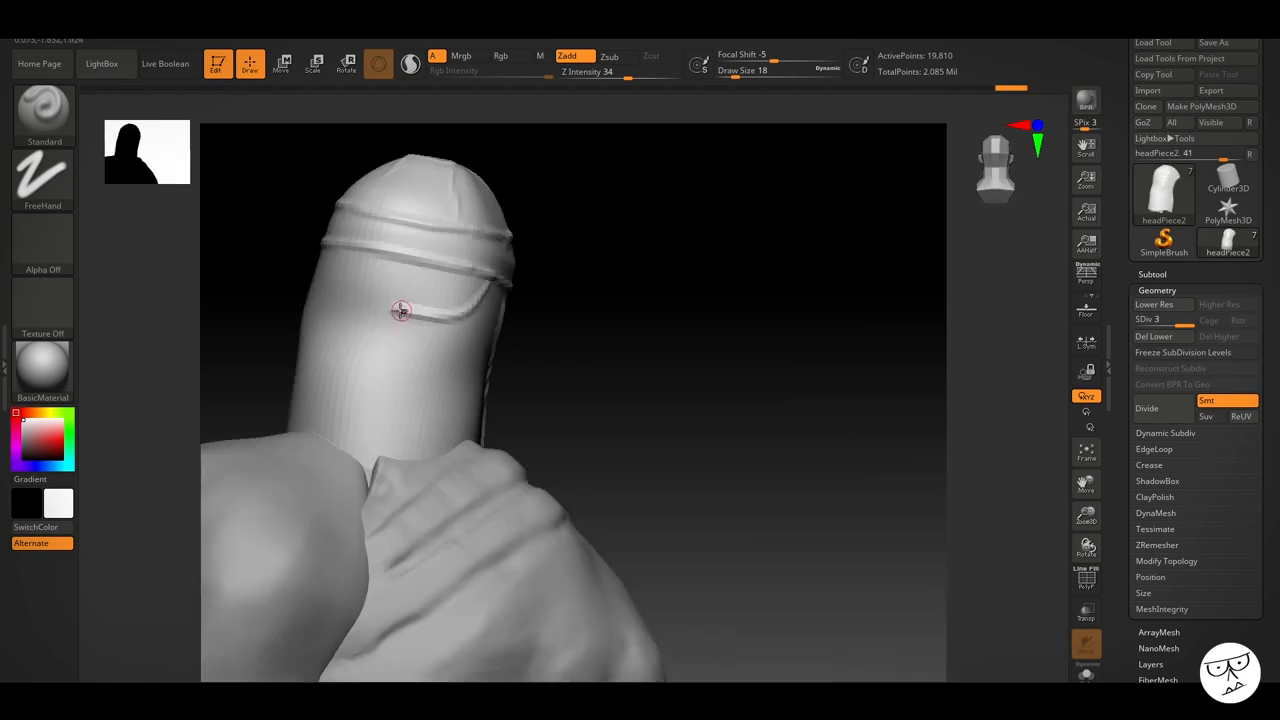
drag(400, 310, 456, 340)
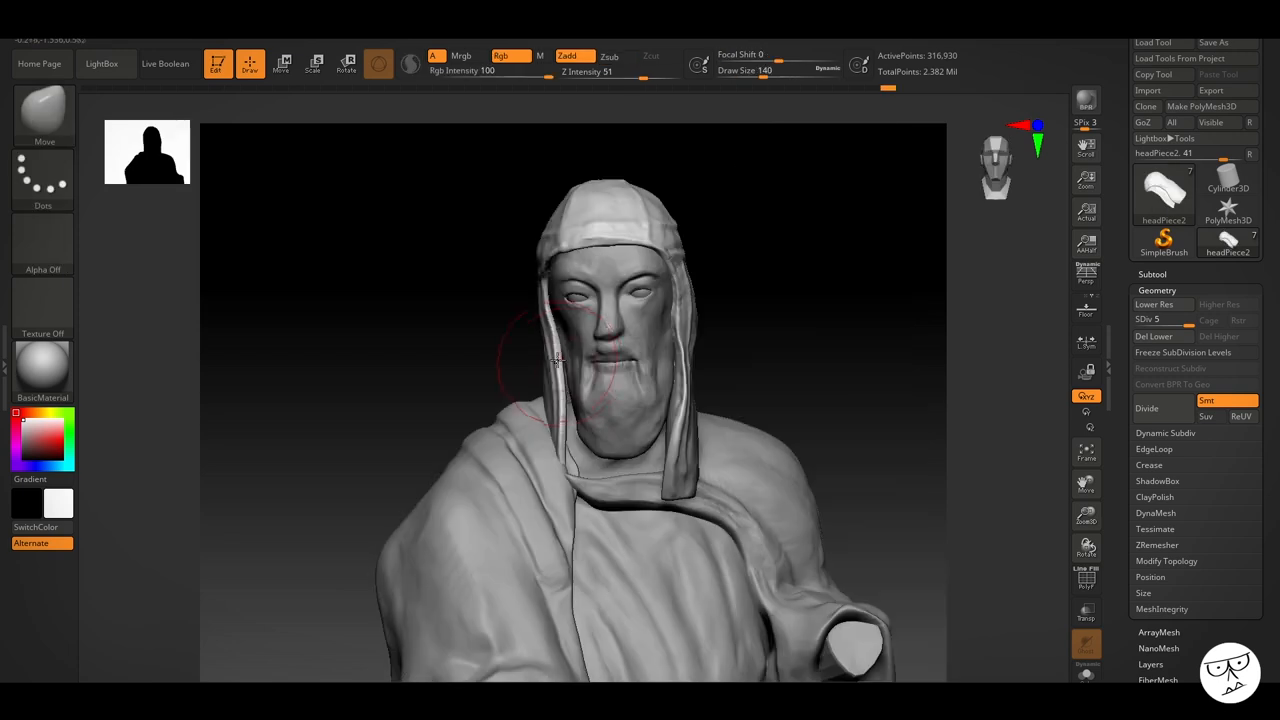
drag(560, 360, 565, 470)
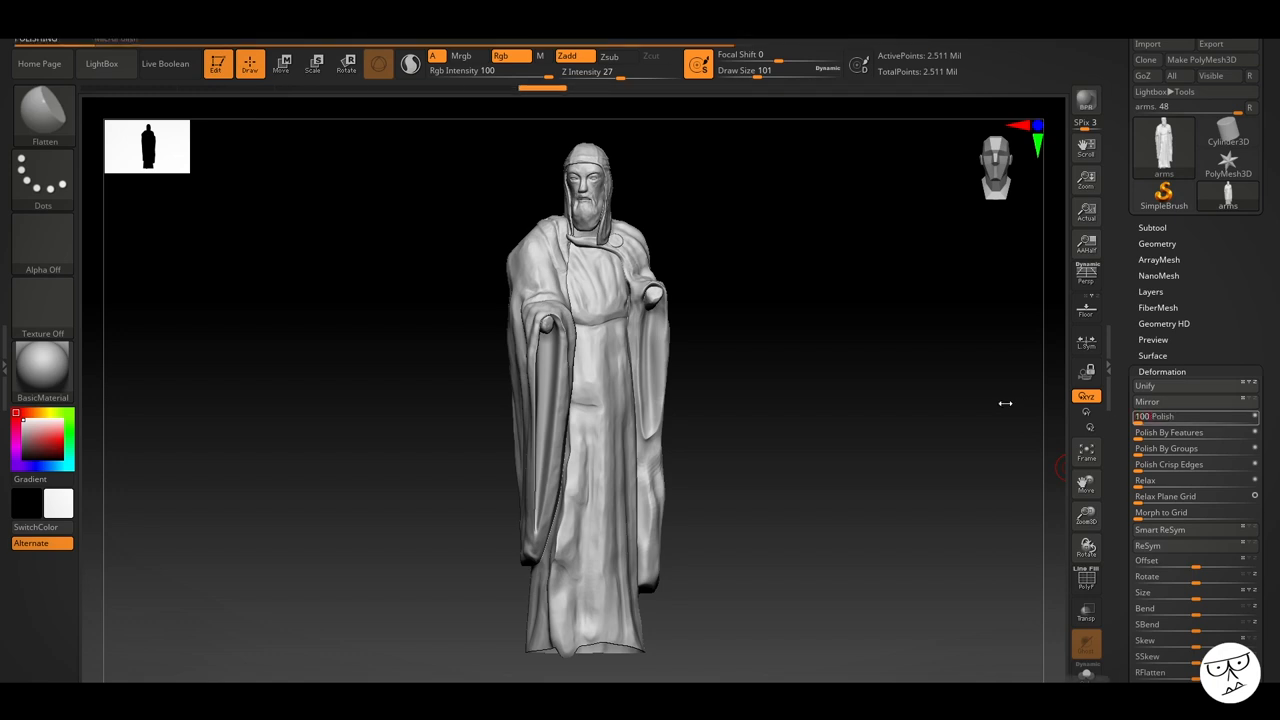
mouse_move(947, 411)
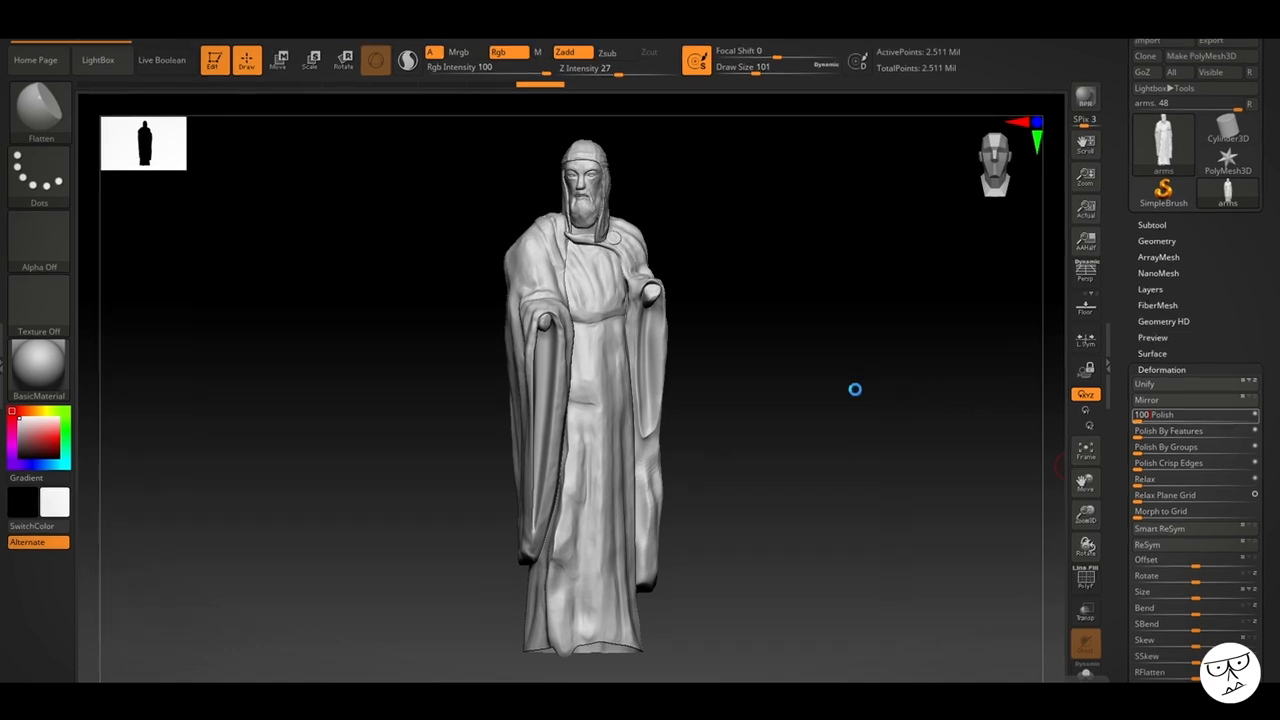
Step: Duplicate the statue's sculpt layer in Tool > Layers and lower the copy to about 0.79
click(1150, 301)
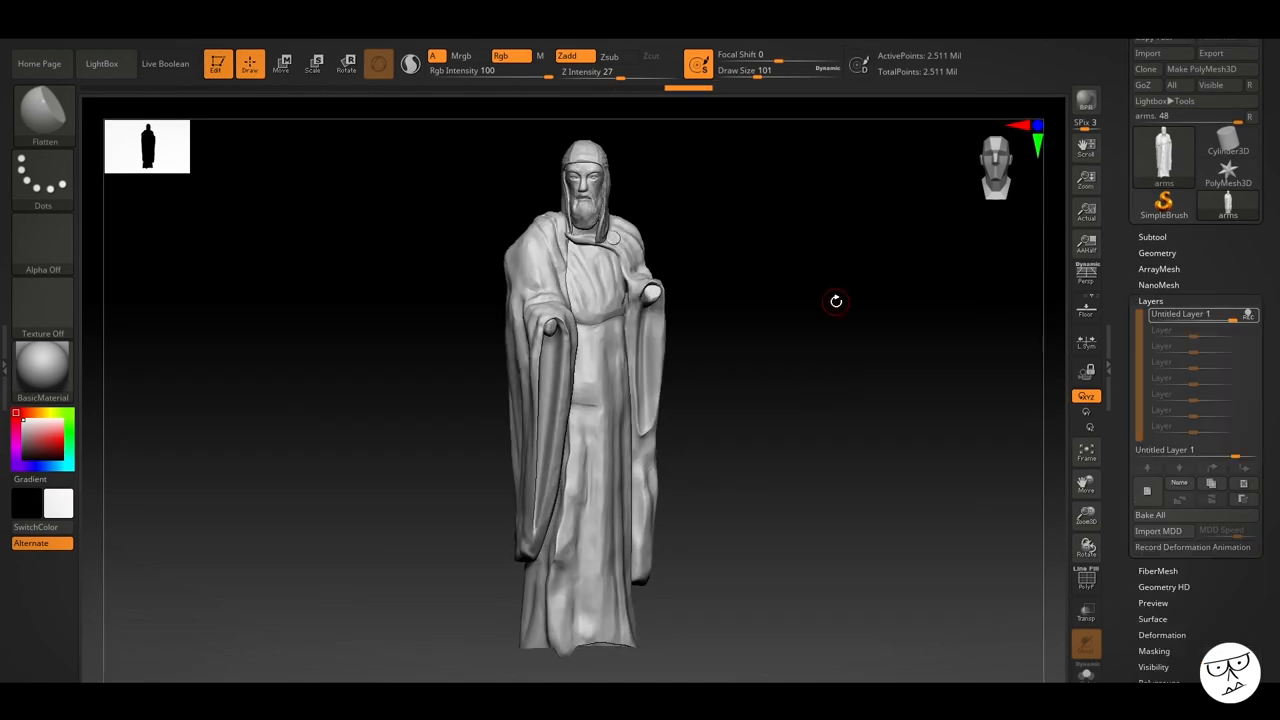
mouse_move(831, 310)
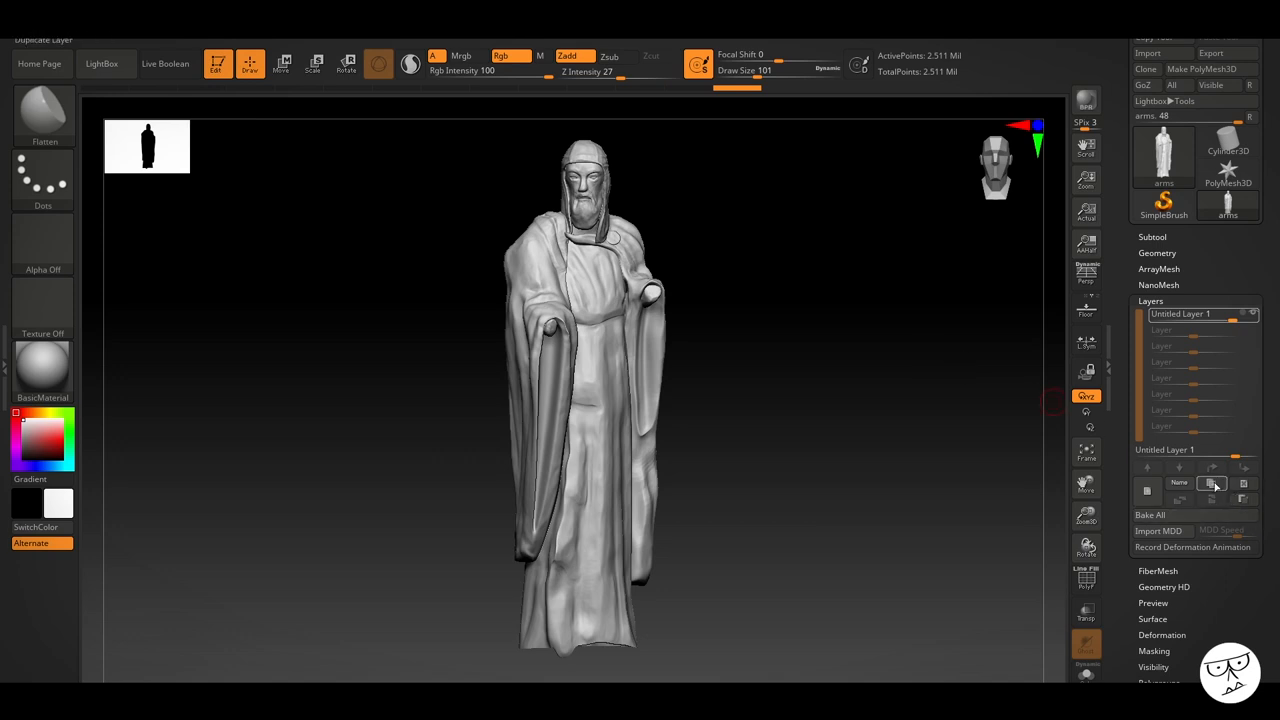
click(1211, 484)
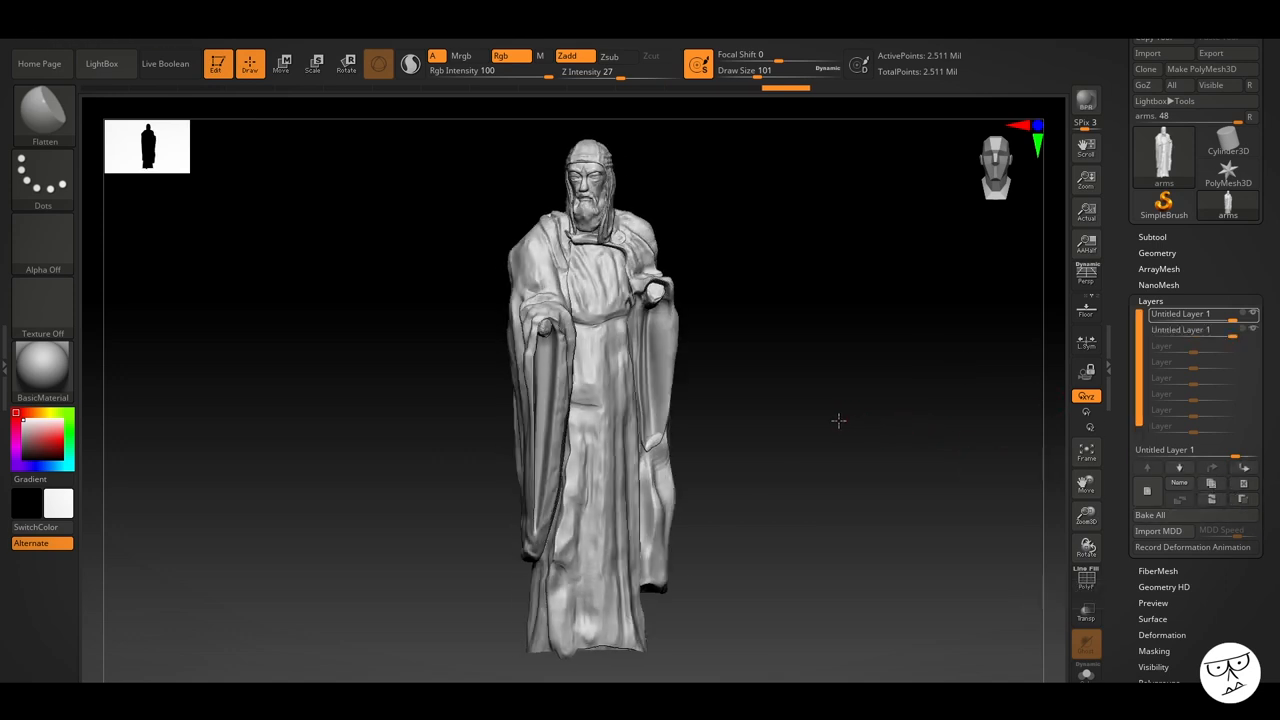
drag(838, 420, 830, 426)
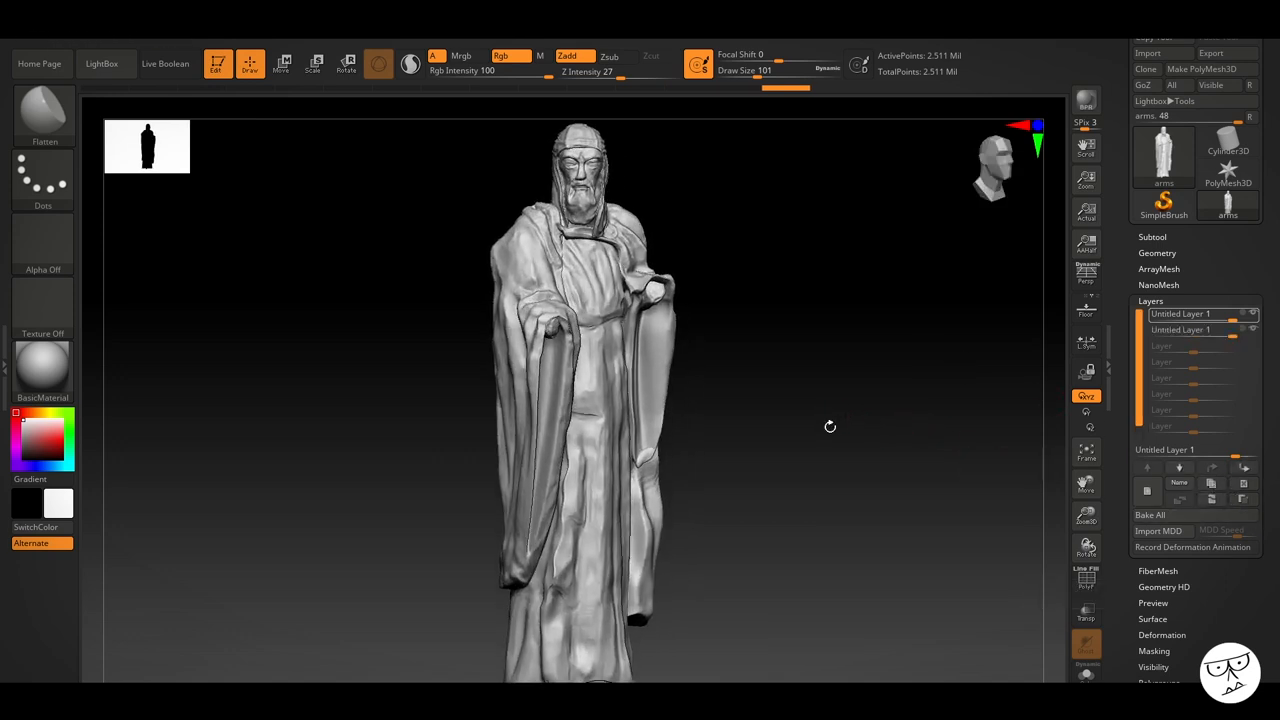
drag(830, 426, 883, 405)
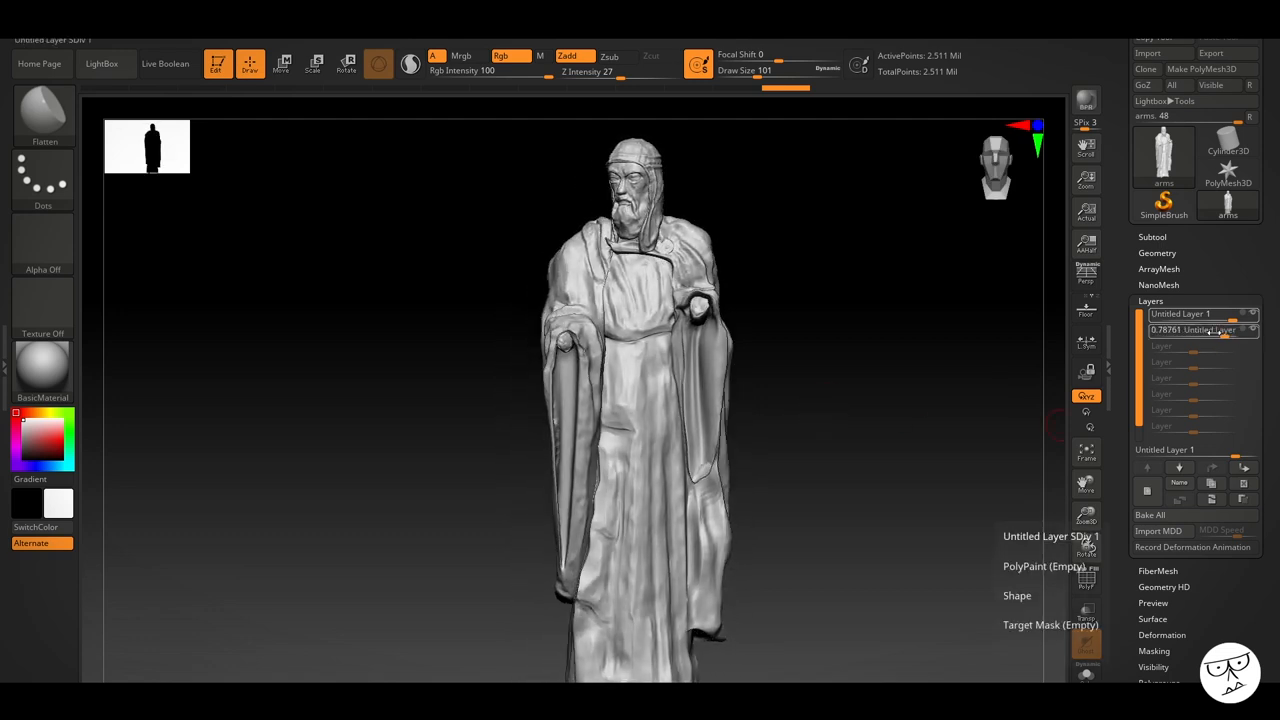
drag(1225, 330, 1175, 330)
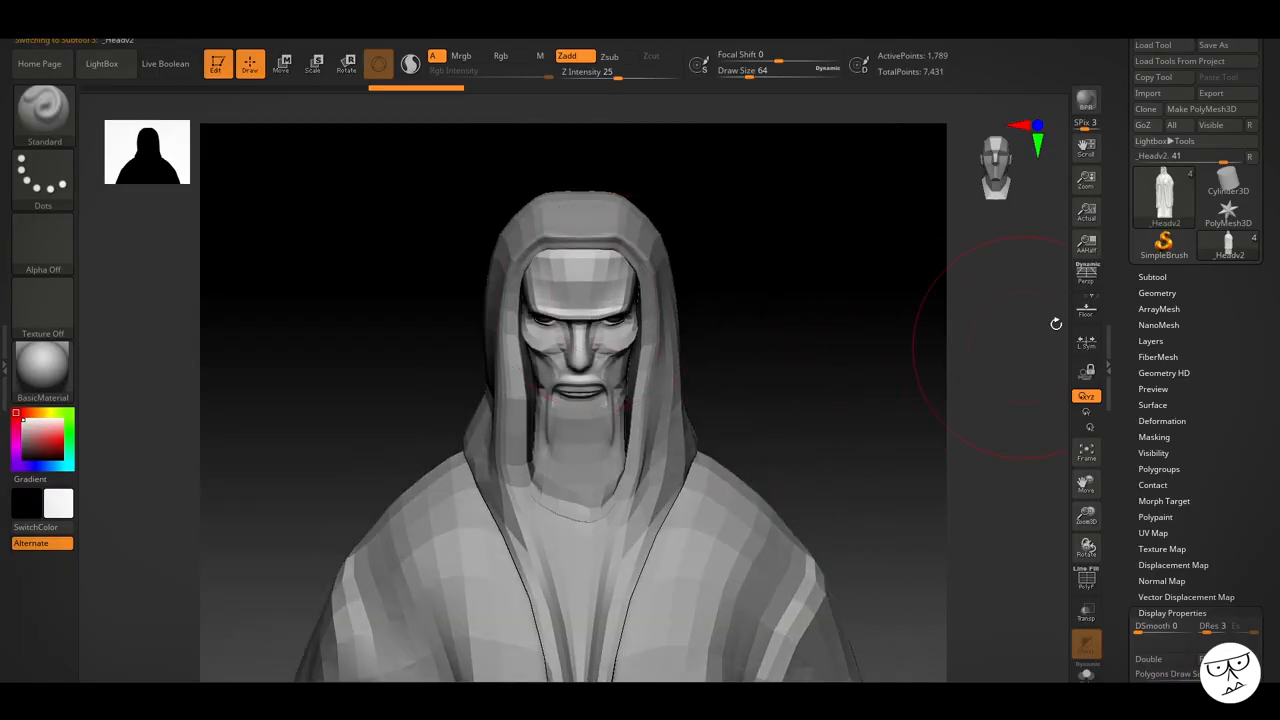
Step: Select the _Headv2 subtool of the blocky hooded figure
click(1152, 277)
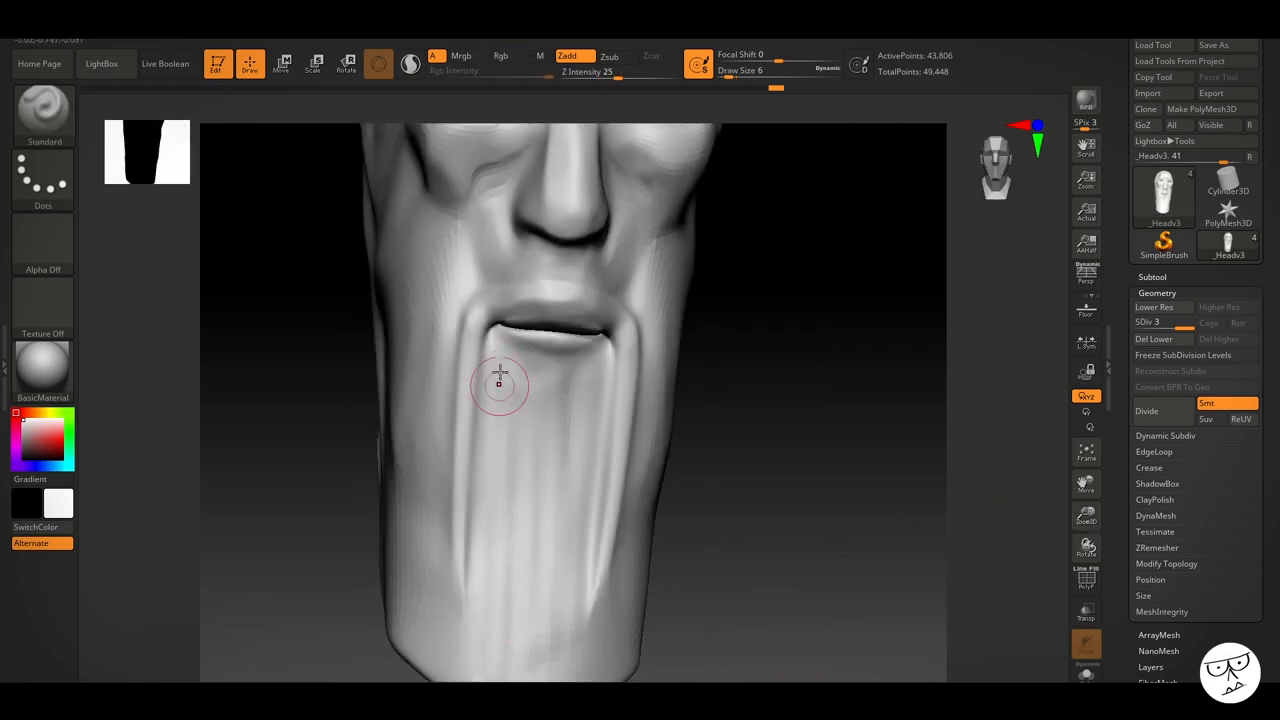
Step: Carve long beard grooves below the mouth and plane down the forehead with Flatten
drag(500, 385, 520, 562)
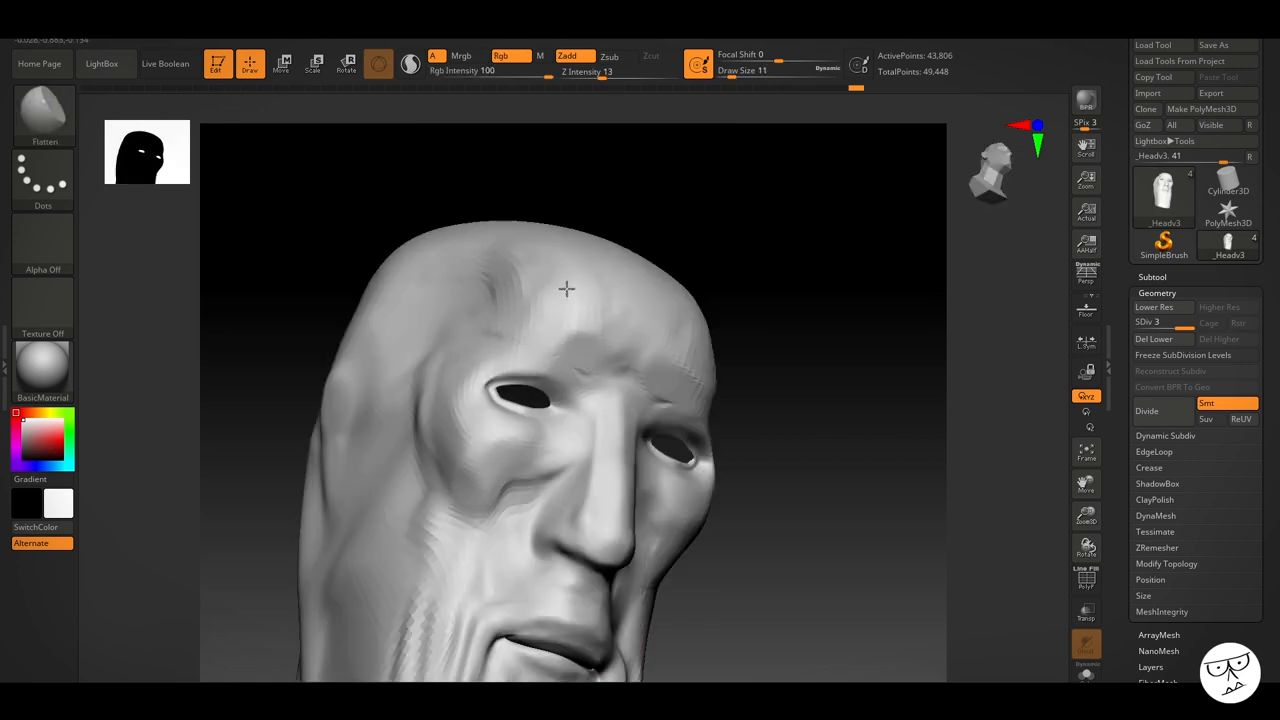
drag(567, 290, 560, 262)
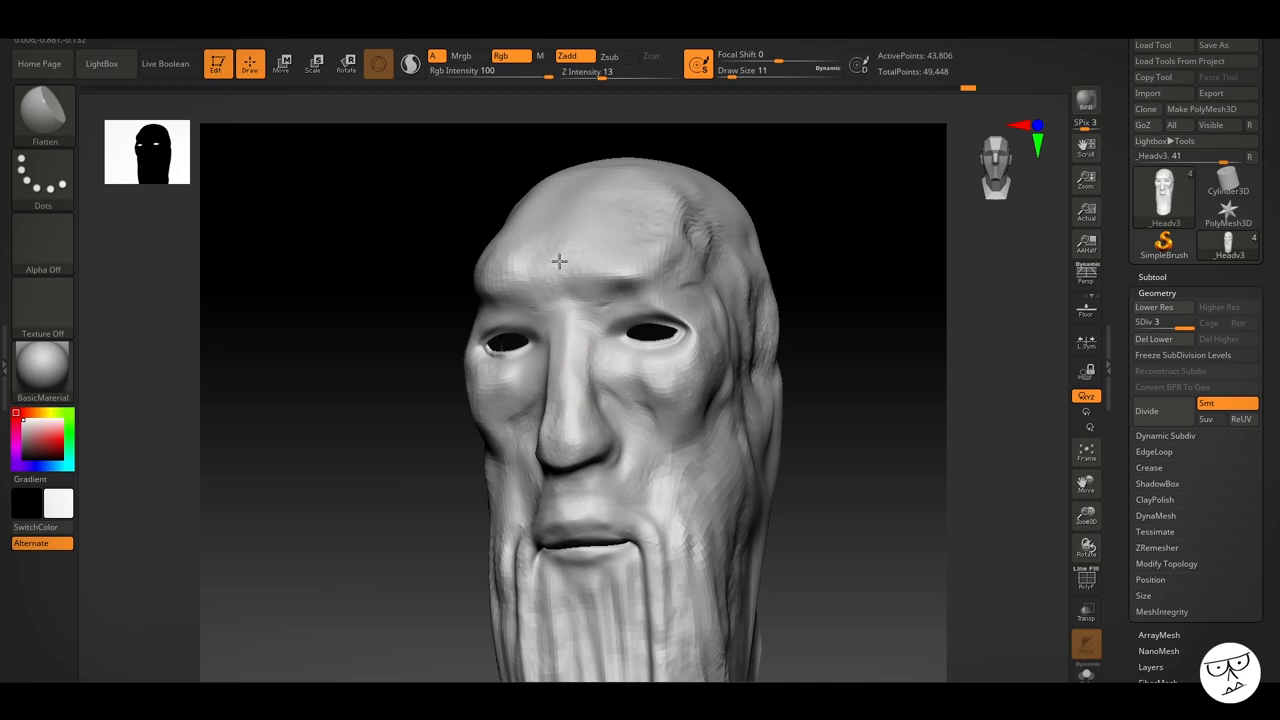
drag(560, 260, 350, 340)
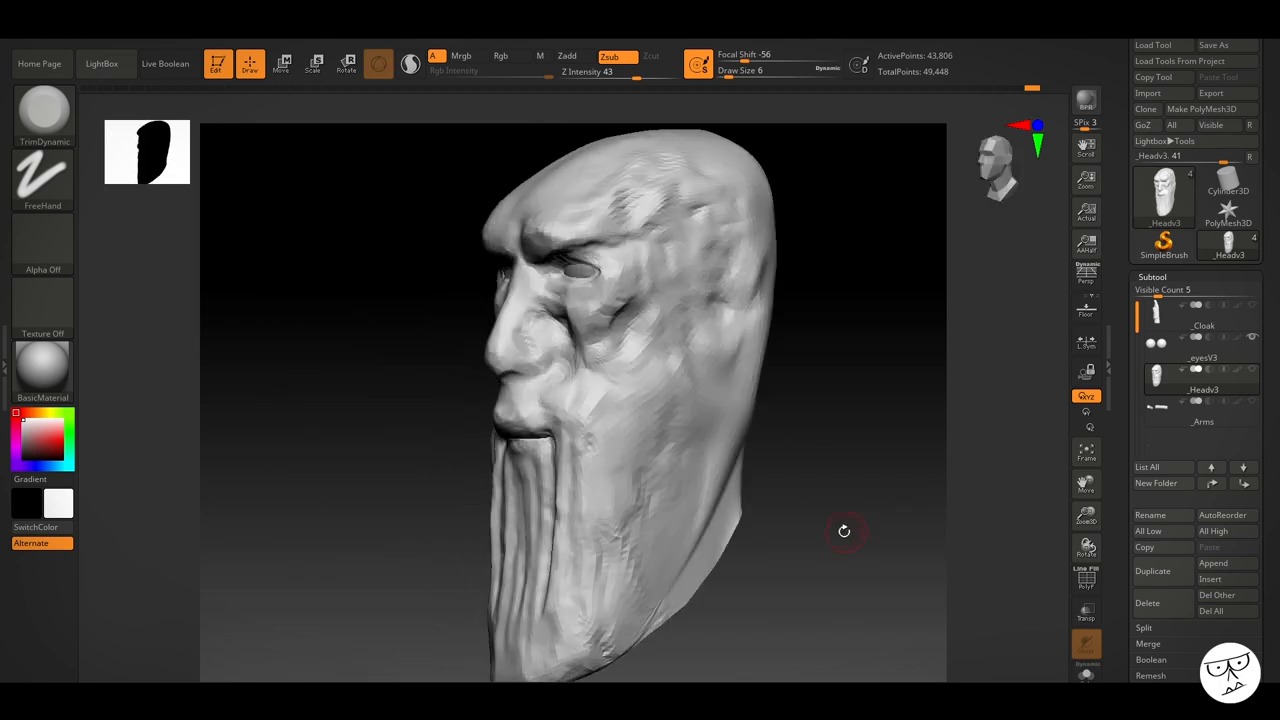
Step: Roughen the face side, crease the cheek under the eye on the higher-res head, and roughen the eyeball
drag(845, 531, 620, 295)
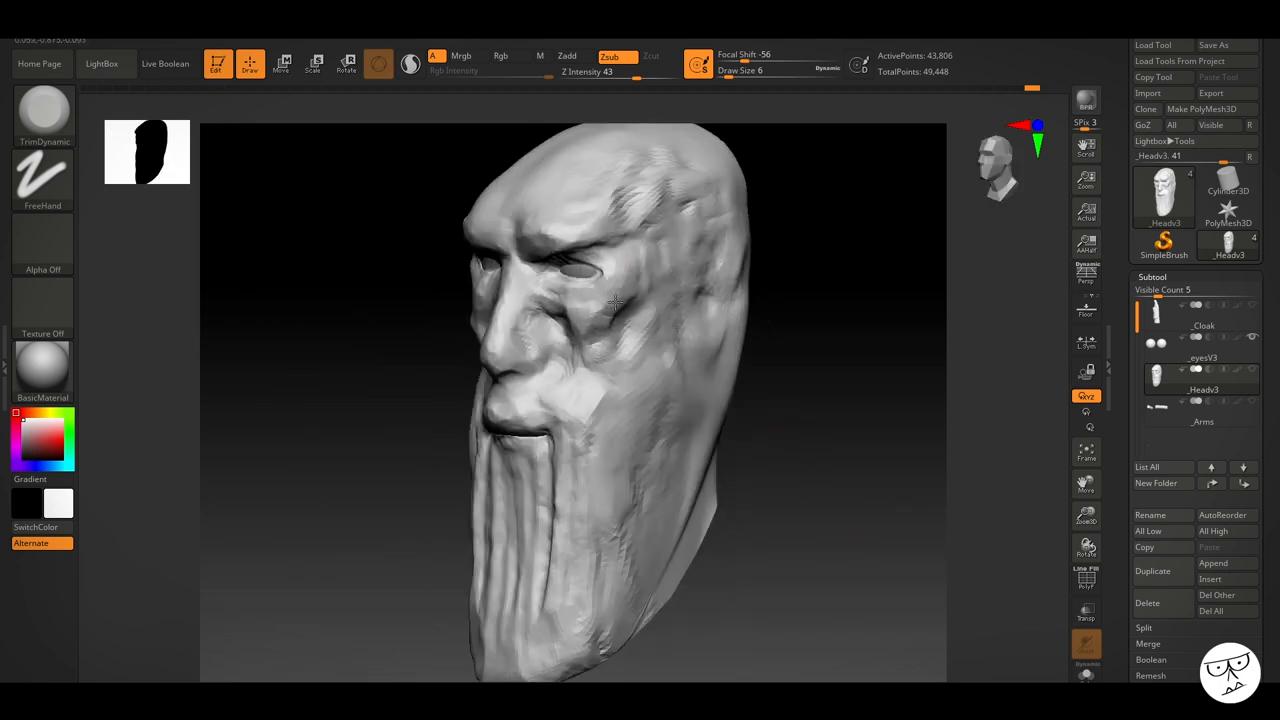
click(1147, 410)
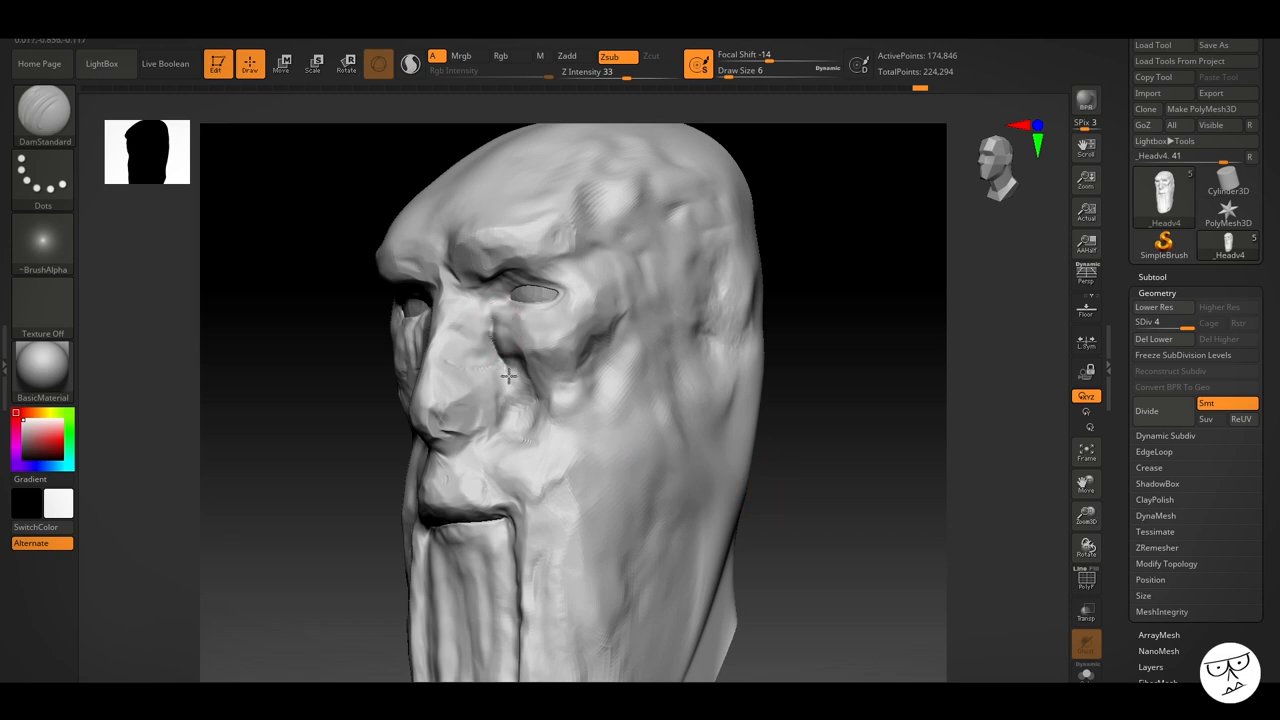
drag(505, 375, 578, 540)
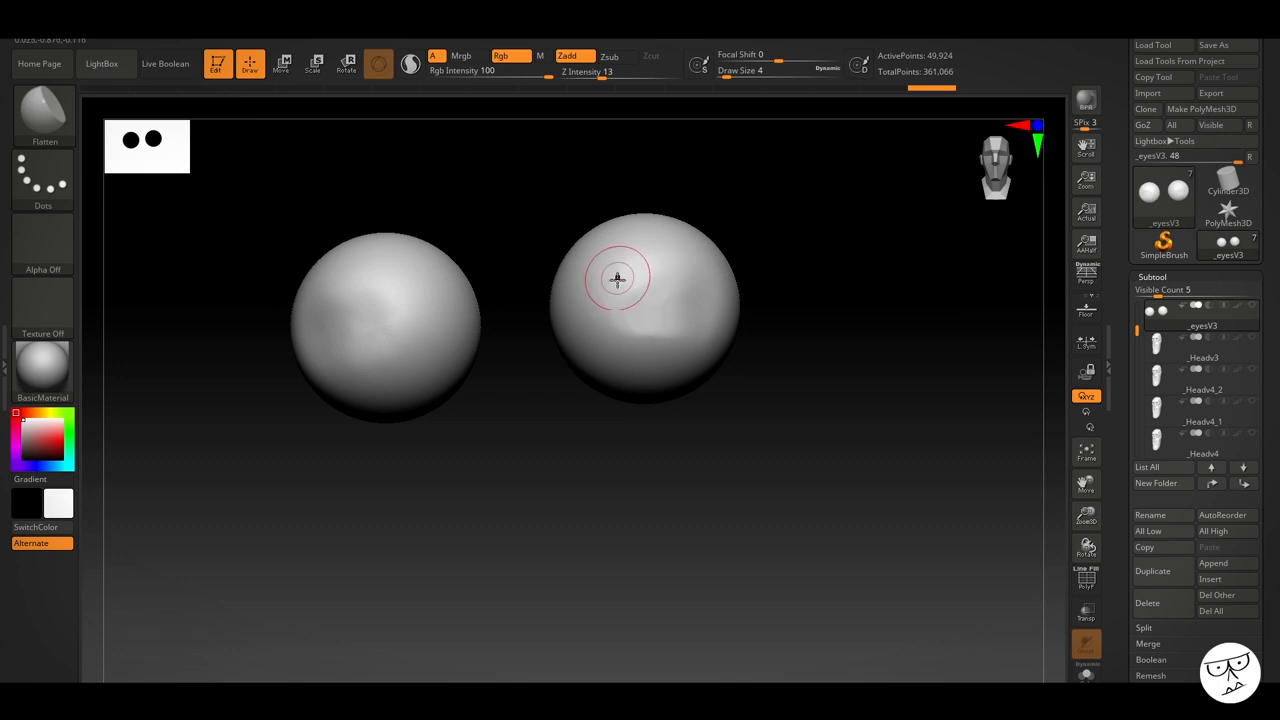
drag(617, 278, 651, 303)
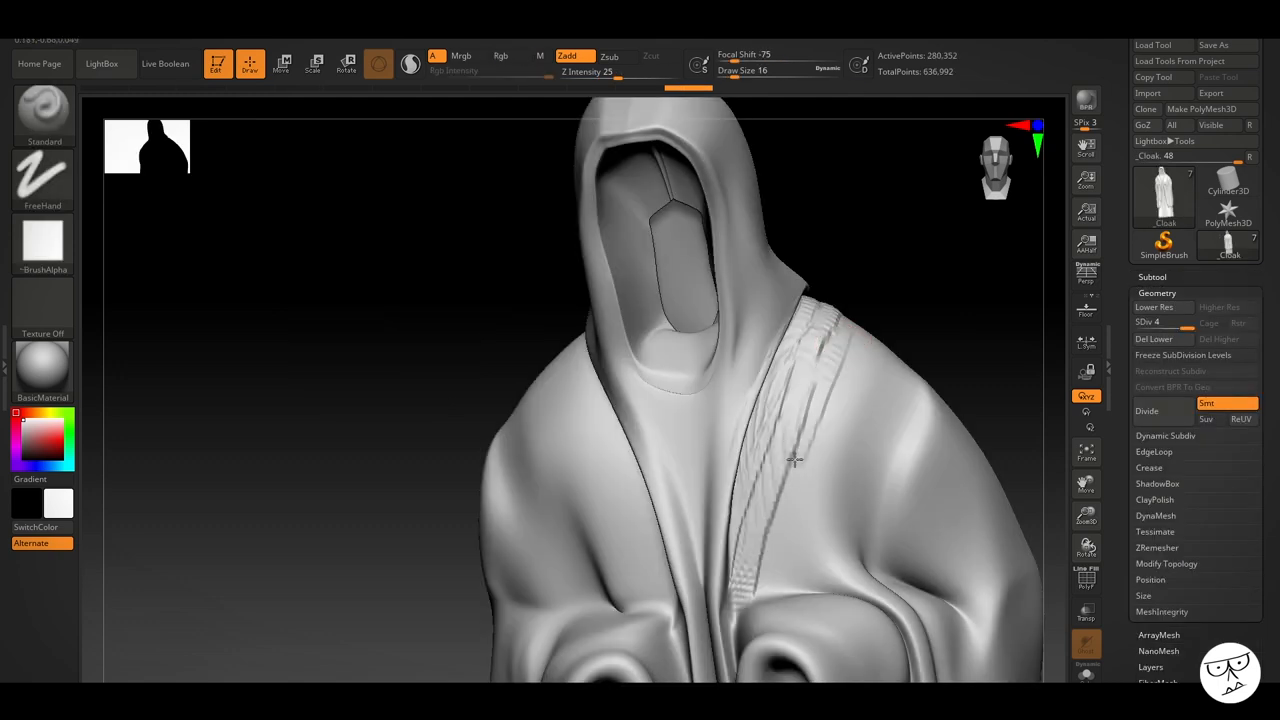
Step: Draw stitched trim along the cloak's shoulder strap and extend it down the strap
drag(795, 460, 820, 445)
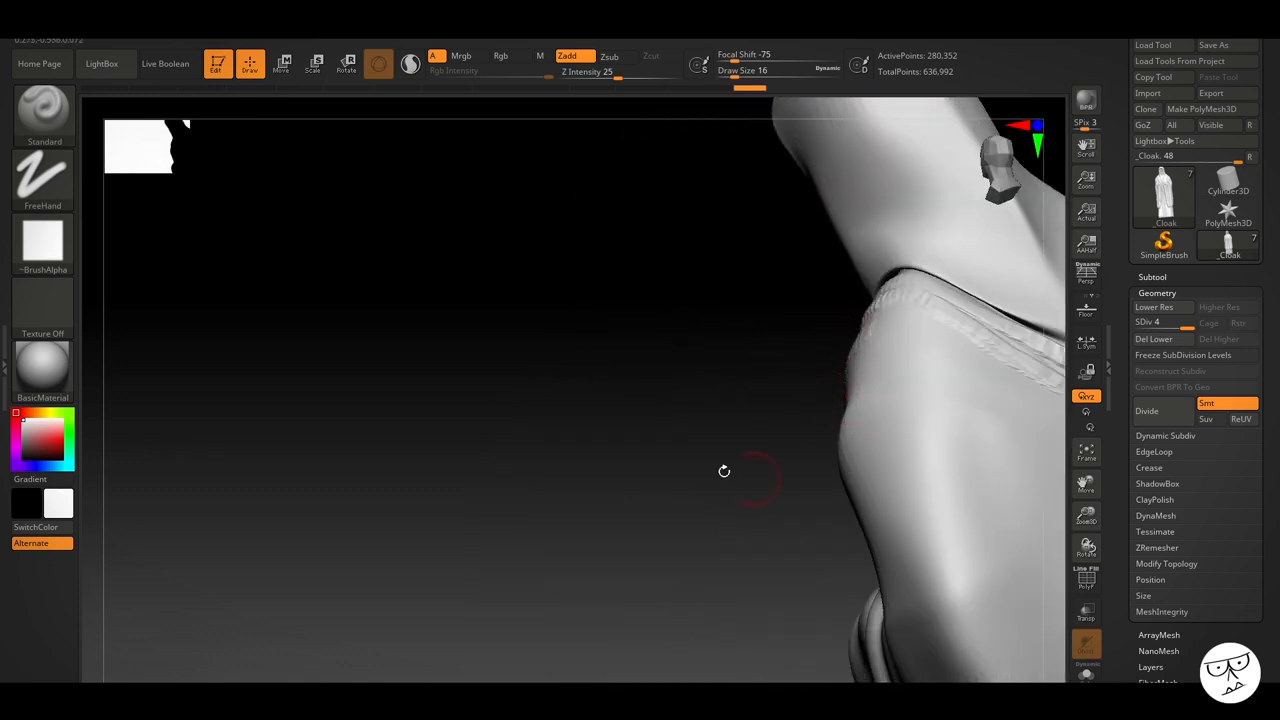
drag(724, 471, 940, 590)
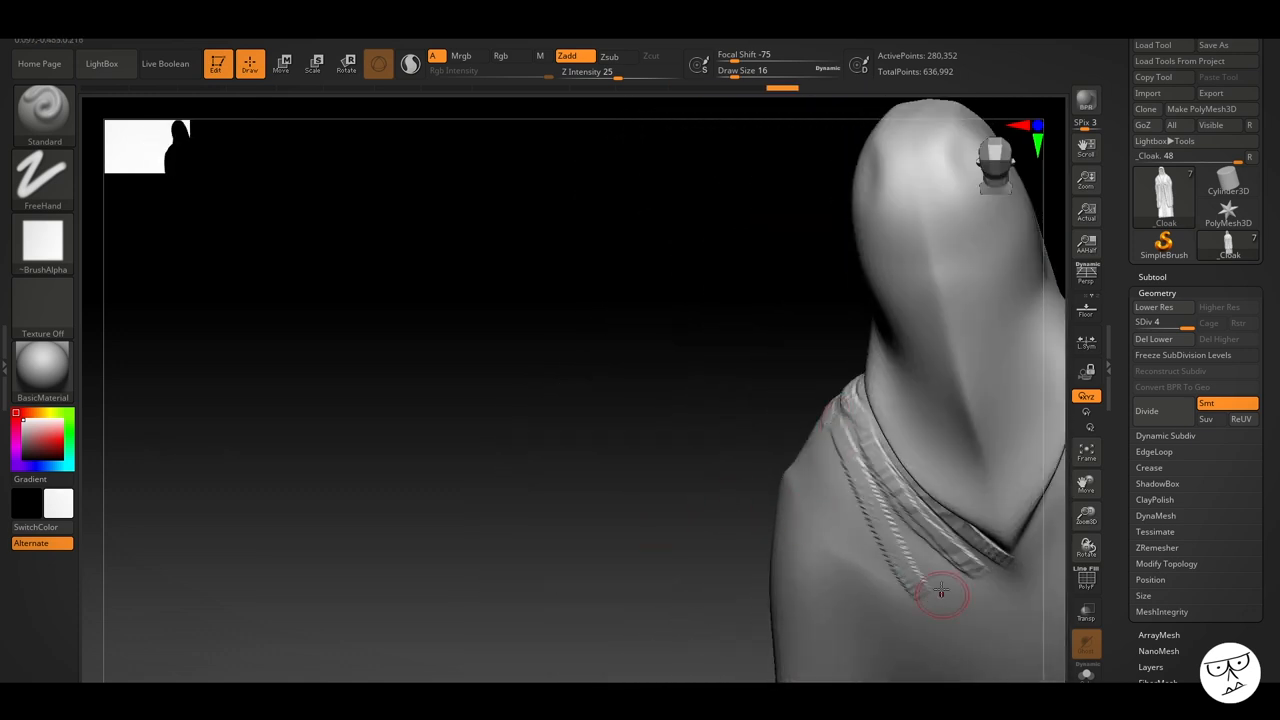
drag(940, 595, 840, 470)
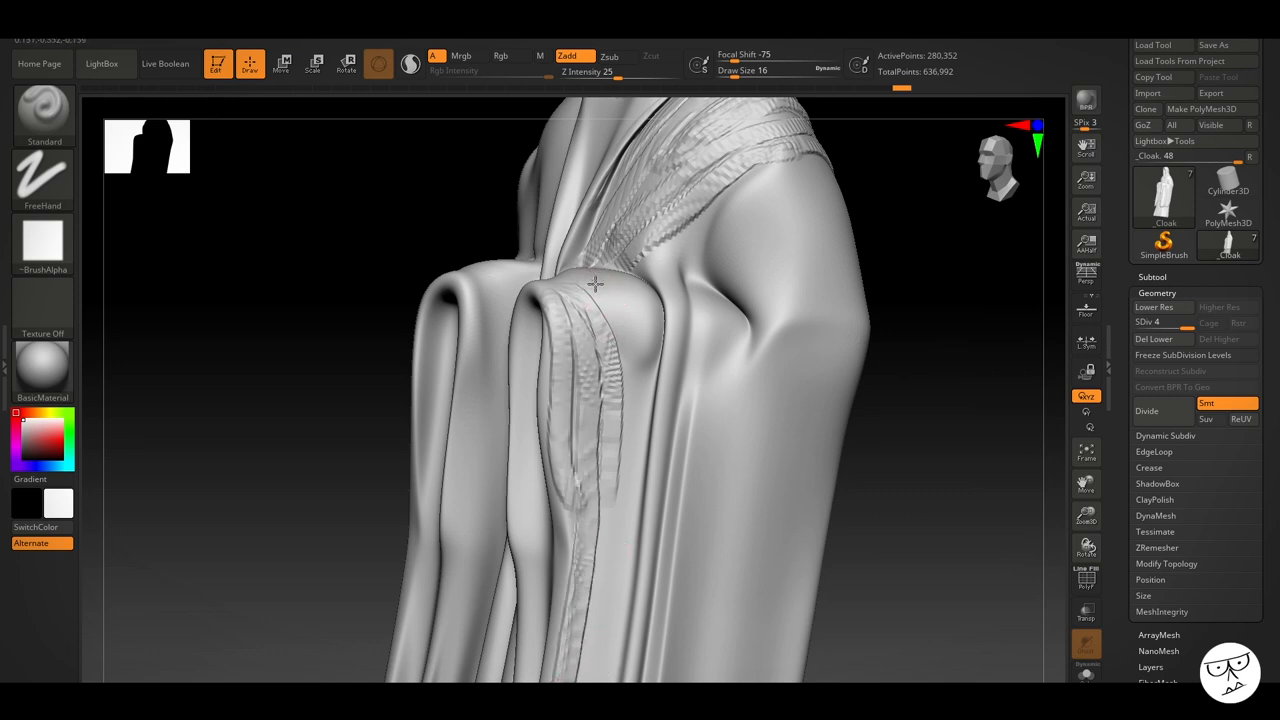
Step: Add lined trim and wrinkles along the hanging sleeve folds
drag(595, 285, 635, 385)
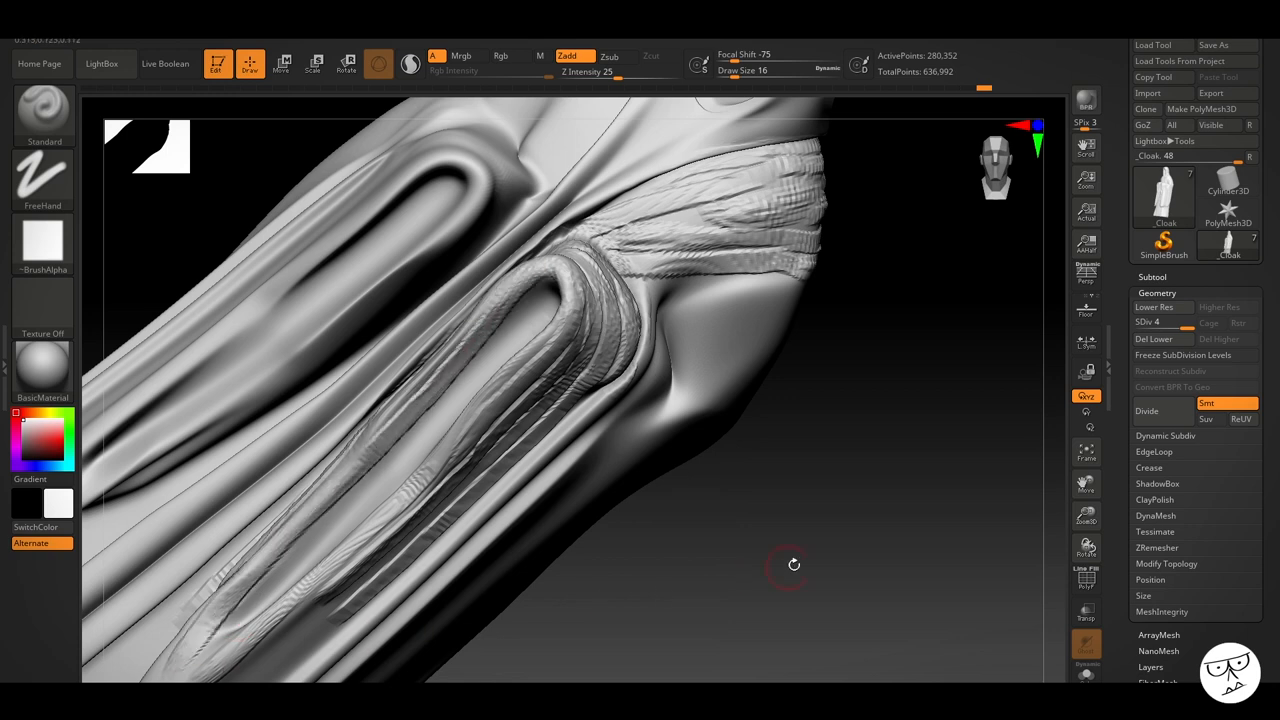
drag(793, 564, 505, 410)
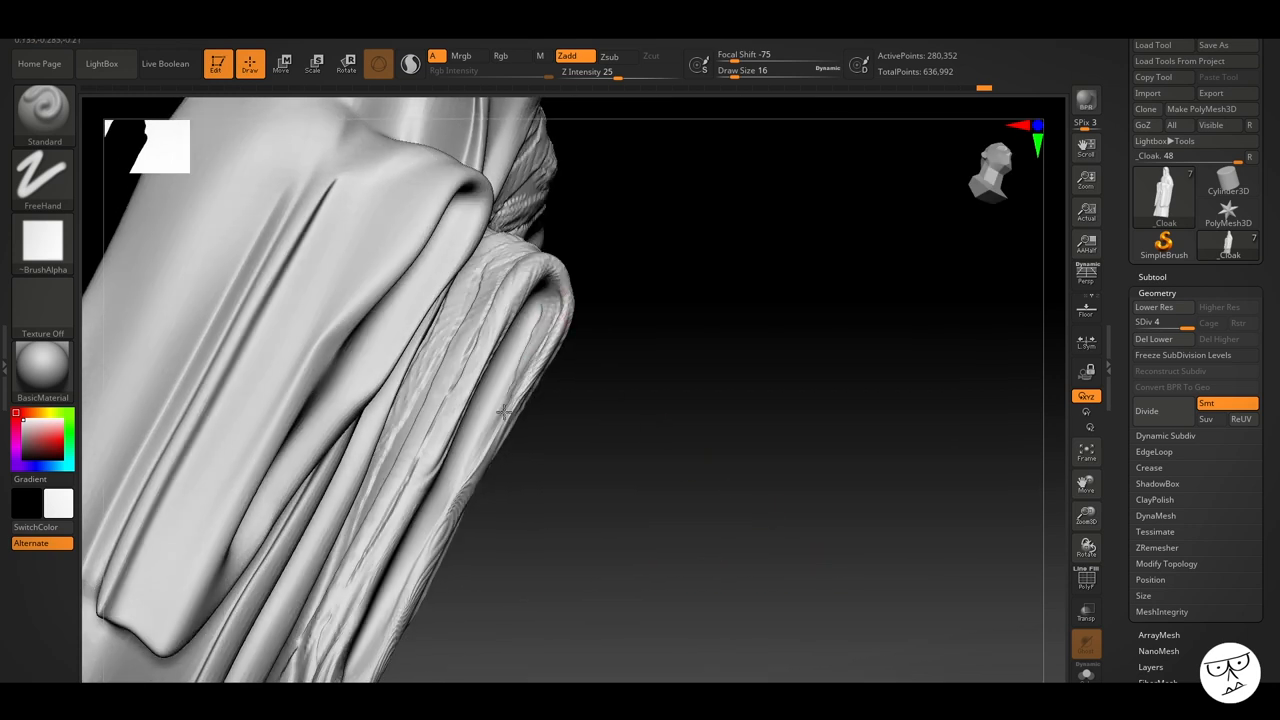
drag(505, 410, 475, 330)
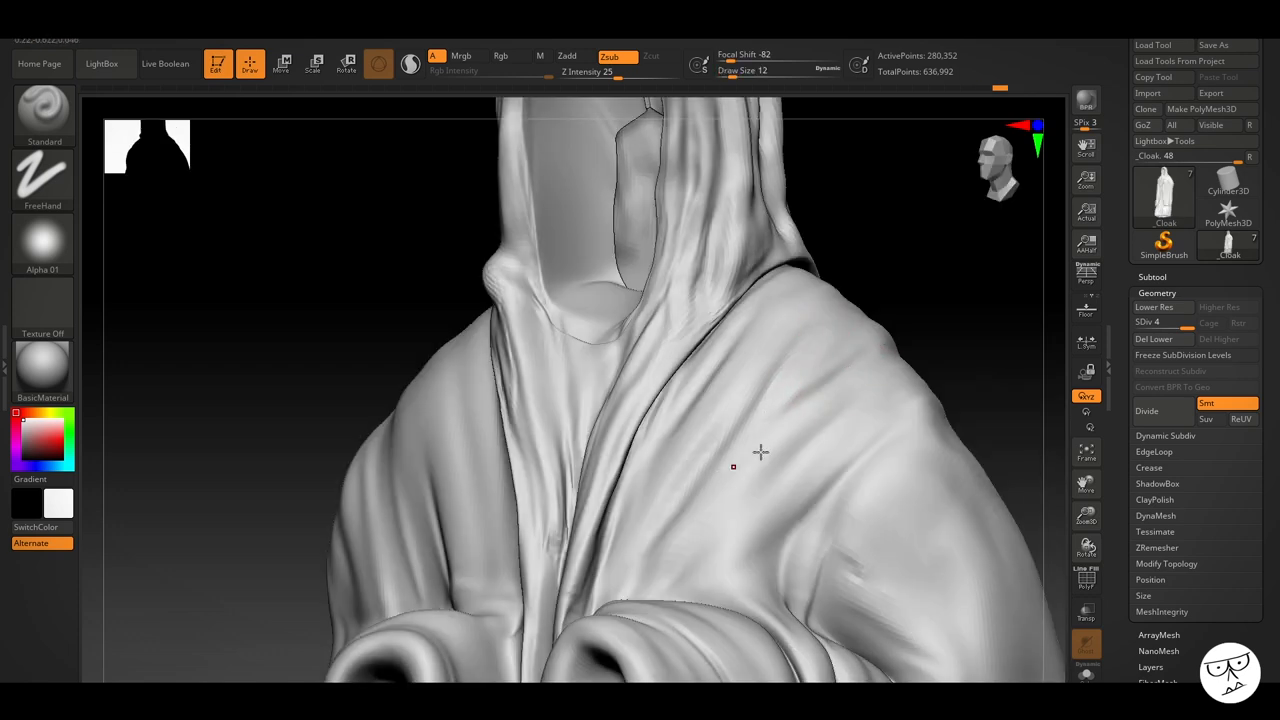
Step: Carve creases over the shoulder cloth and wrinkles down the cloak's side
drag(760, 452, 905, 616)
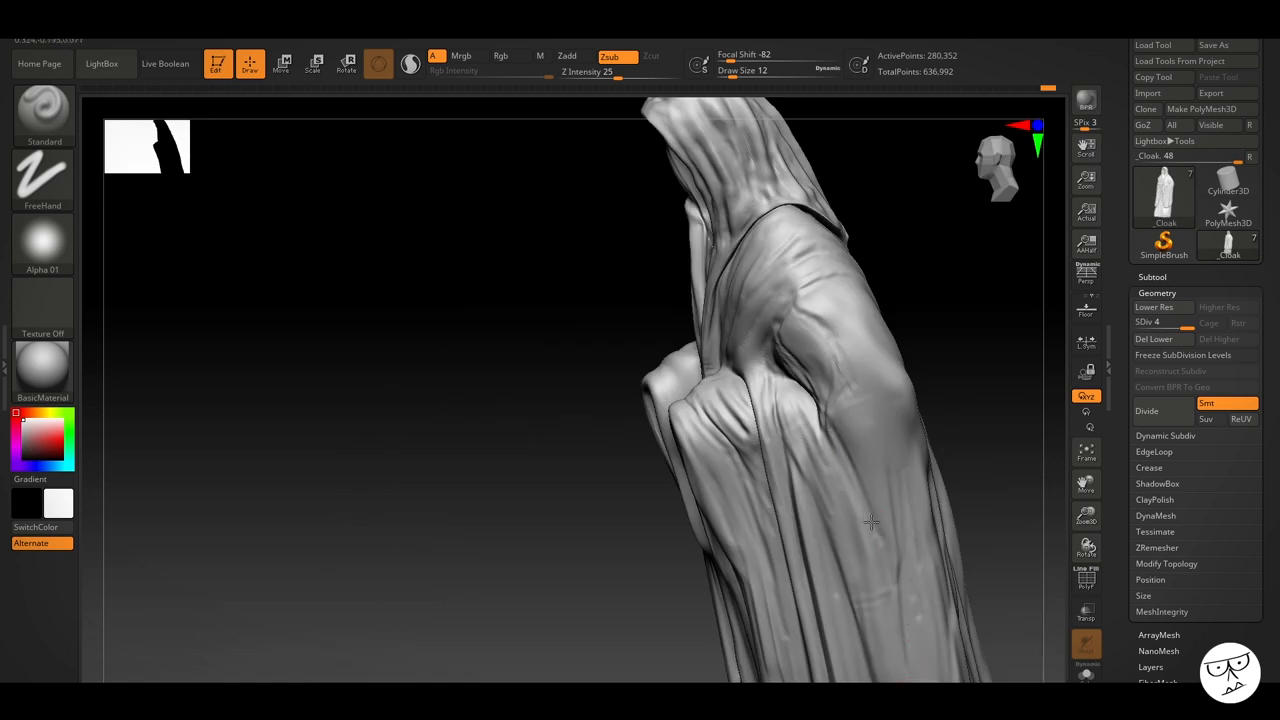
drag(870, 520, 718, 498)
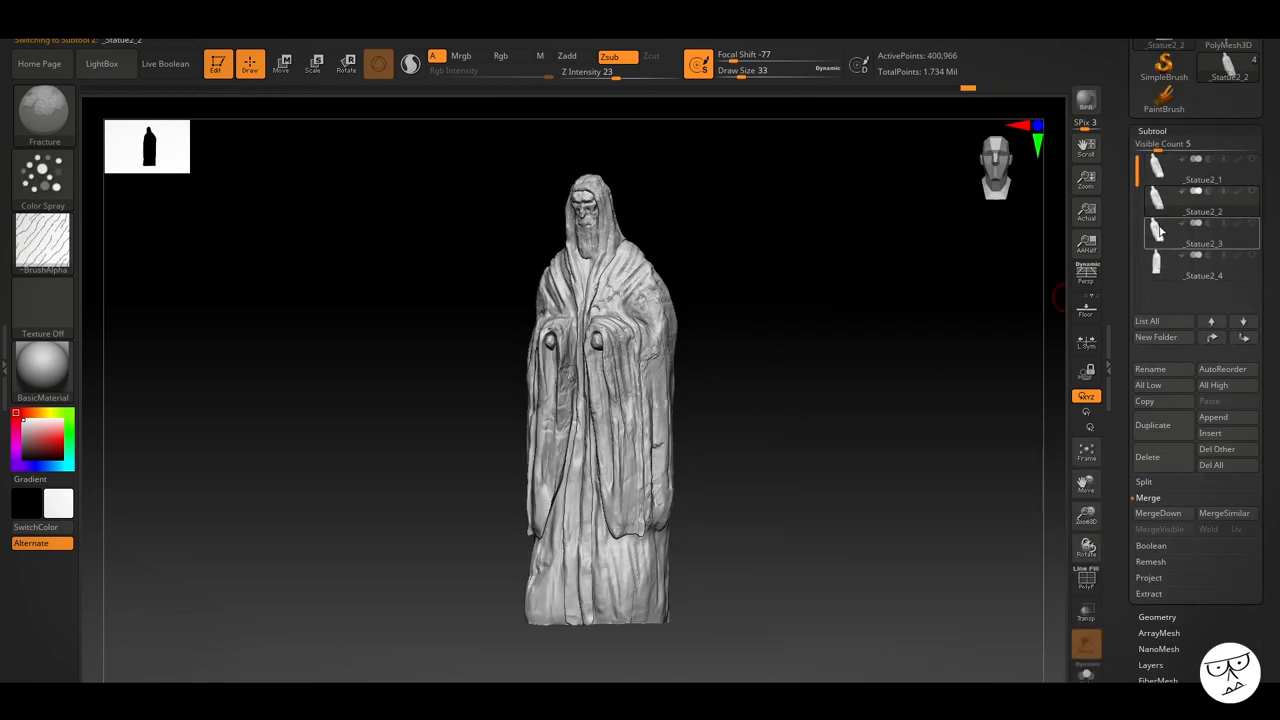
Step: Select _Statue2_2 in the SubTool list to show the weathered stone version
click(1200, 195)
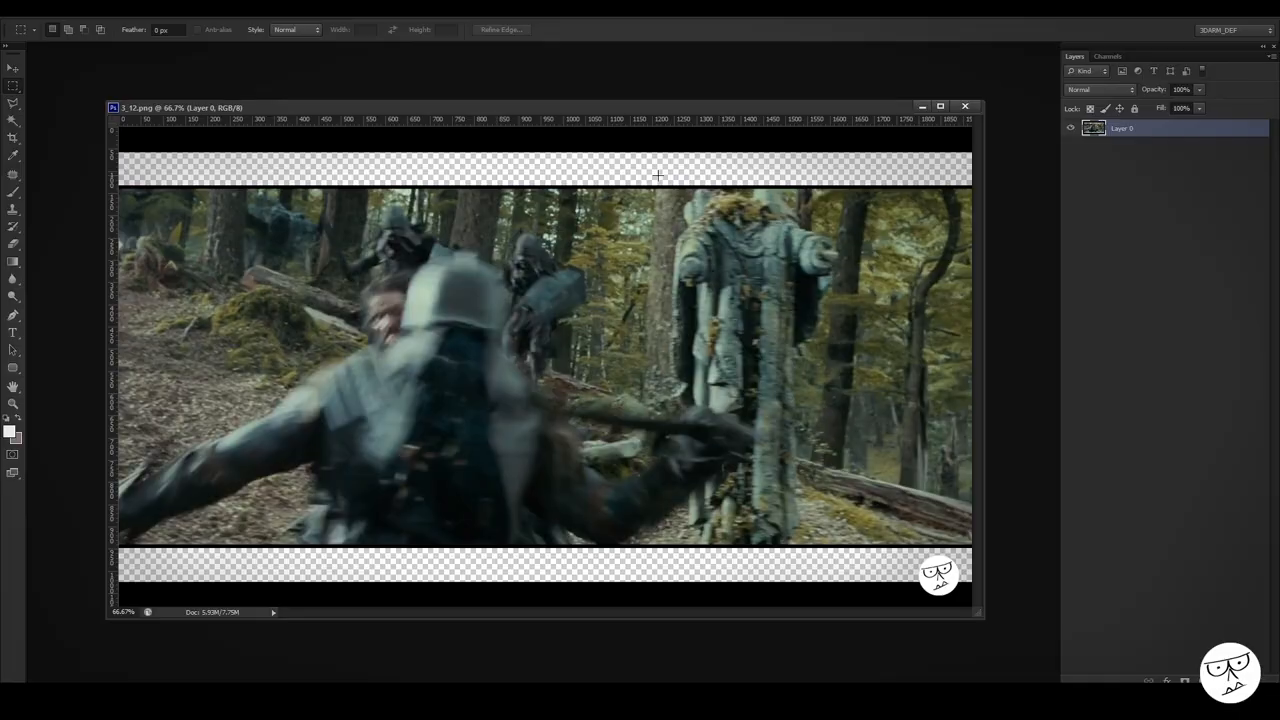
Step: View the forest film still of the hooded statue in Photoshop as reference
drag(640, 175, 925, 463)
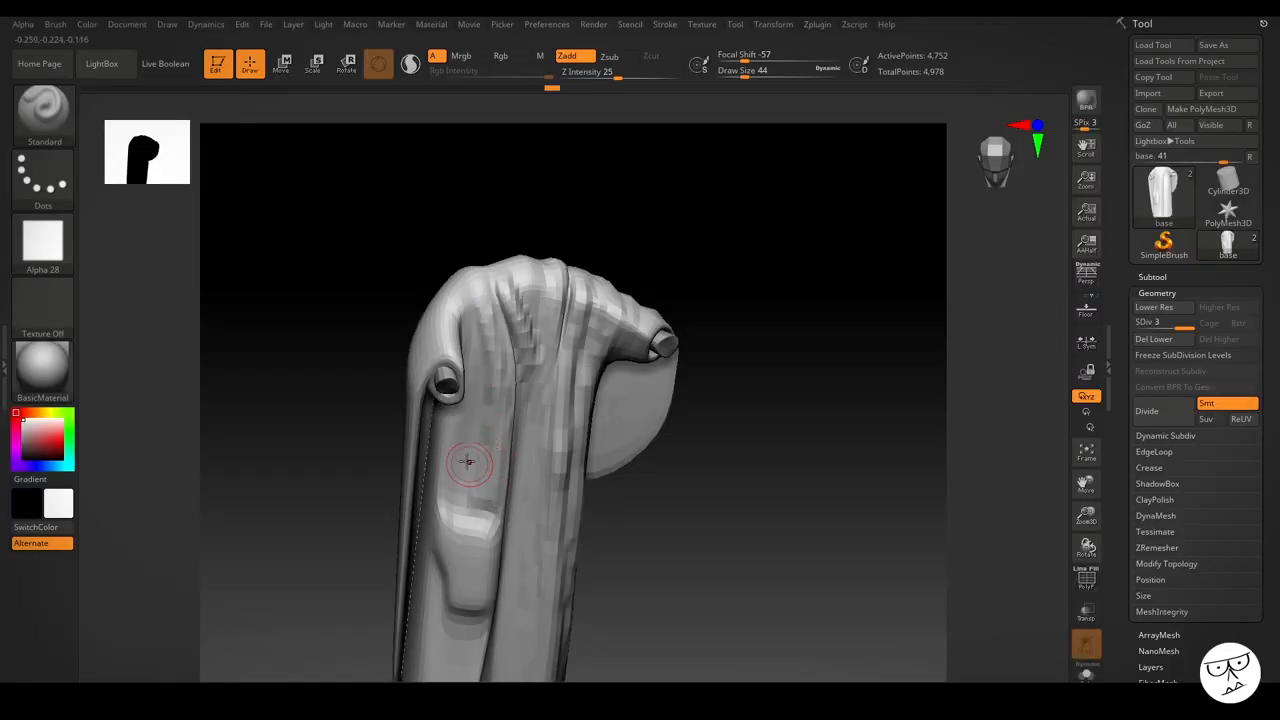
Step: Sculpt a first stroke into the front of the low-poly hooded base model
drag(468, 462, 457, 307)
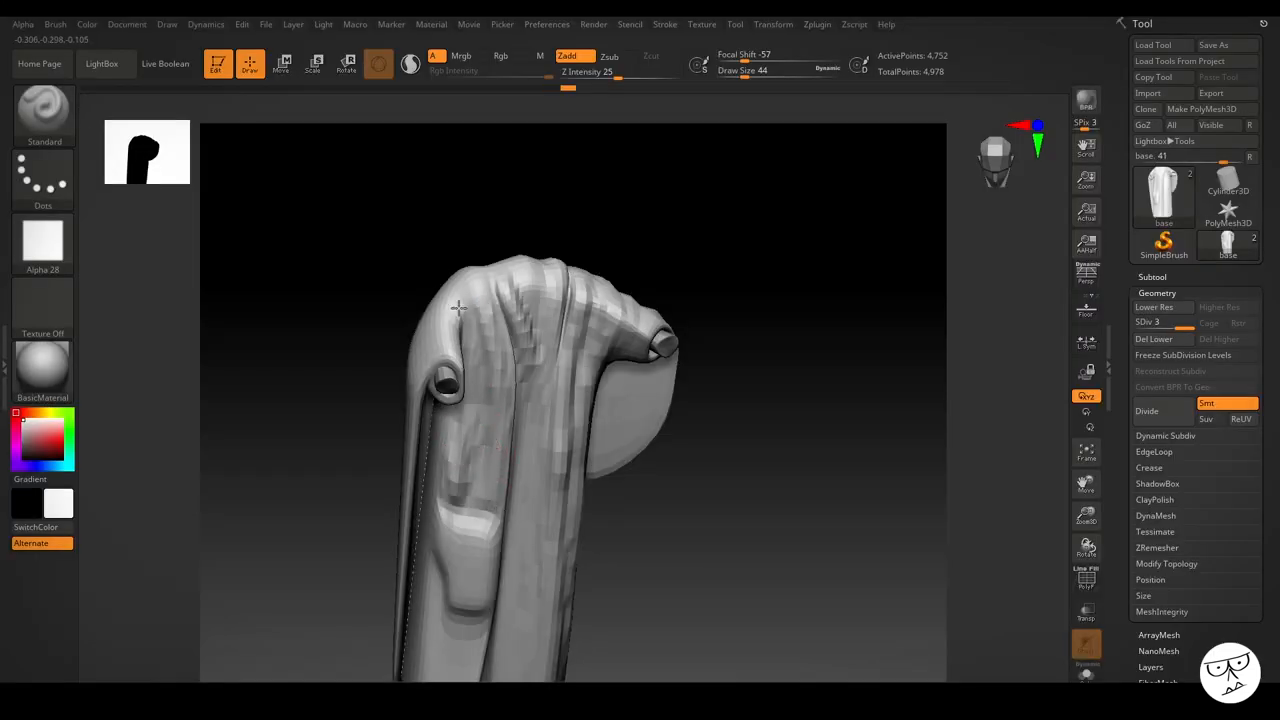